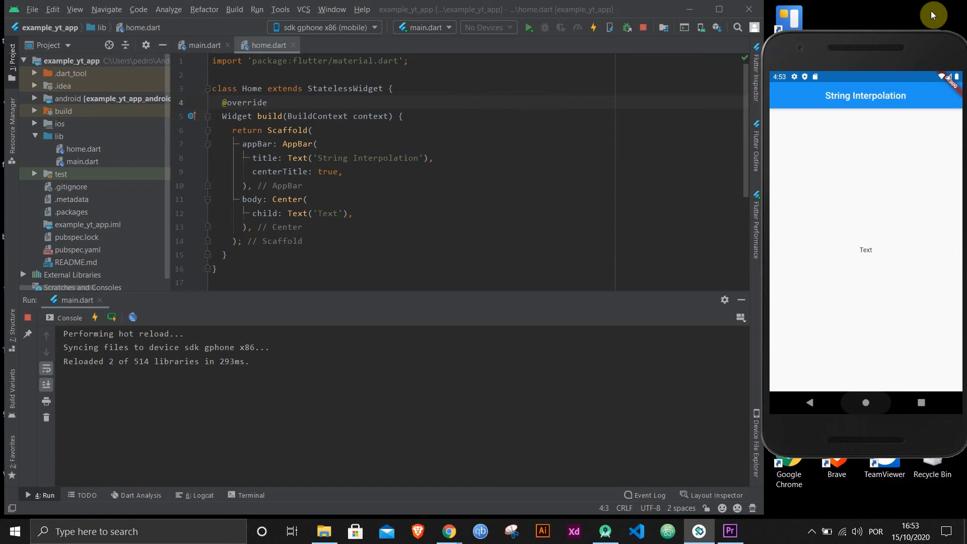
pyautogui.moveTo(651, 96)
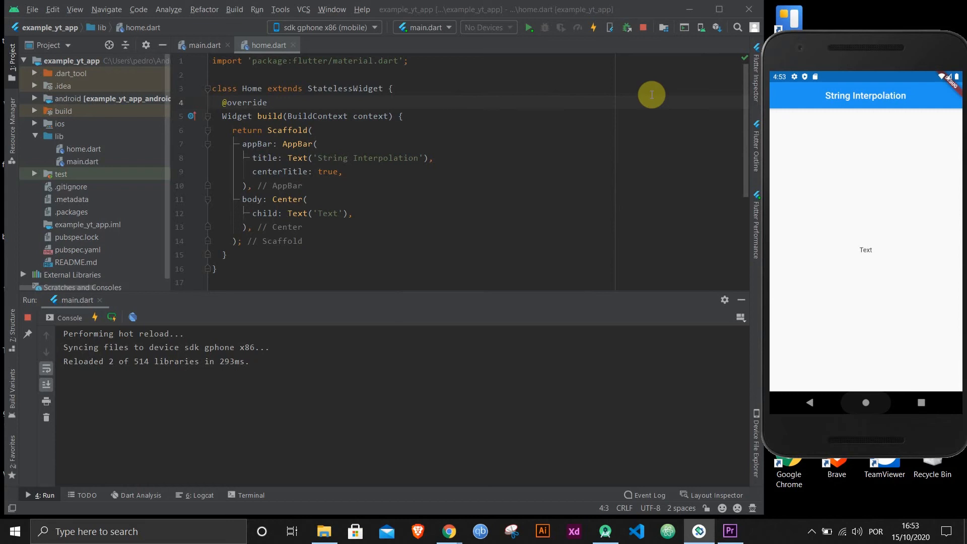
pyautogui.moveTo(367, 248)
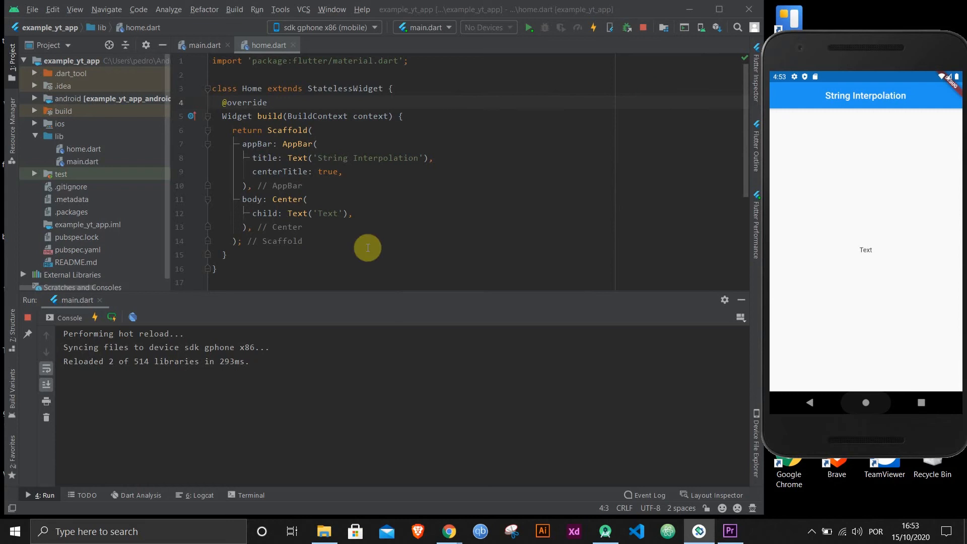
pyautogui.moveTo(423, 214)
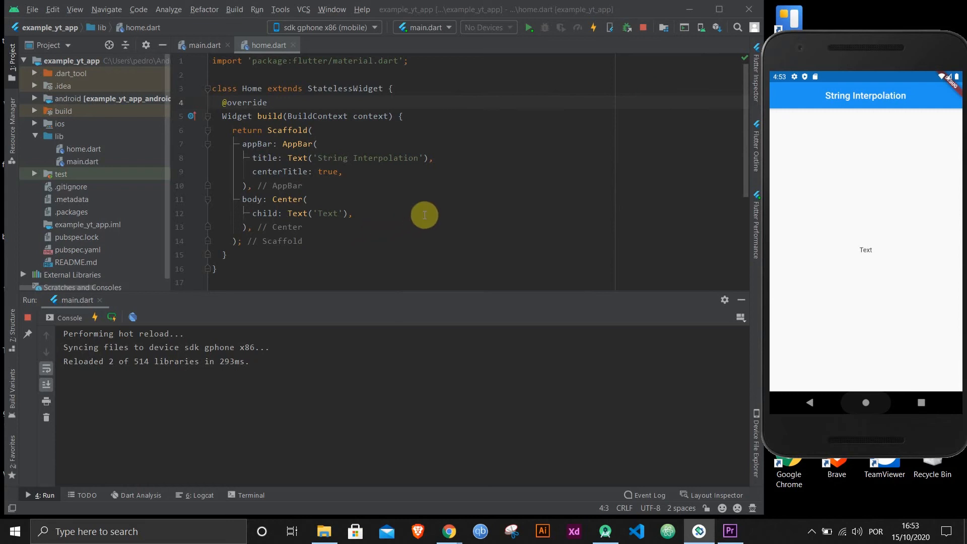
pyautogui.moveTo(335, 256)
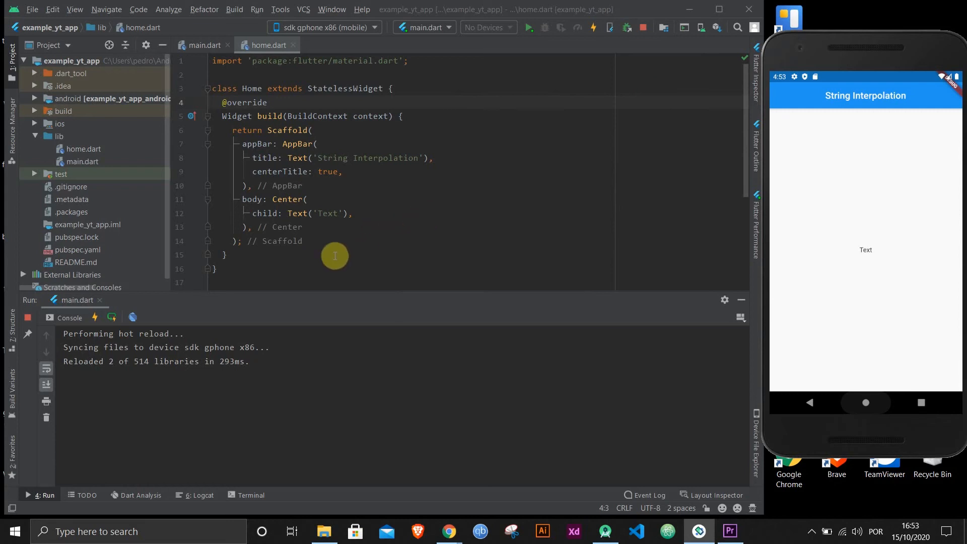
pyautogui.moveTo(324, 236)
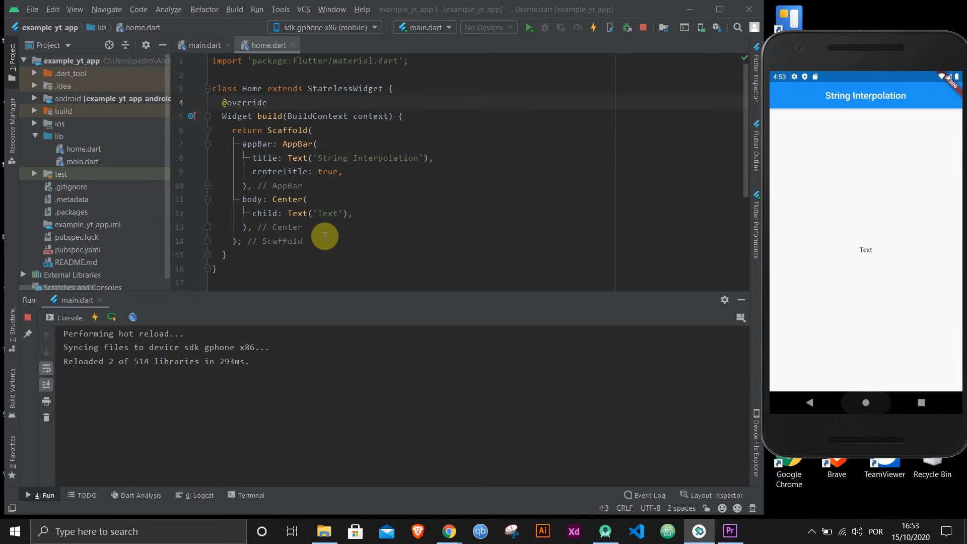
# Step: Replace the body string 'Text' with 'Jane has $20', exposing the dollar-sign identifier error
pyautogui.click(316, 158)
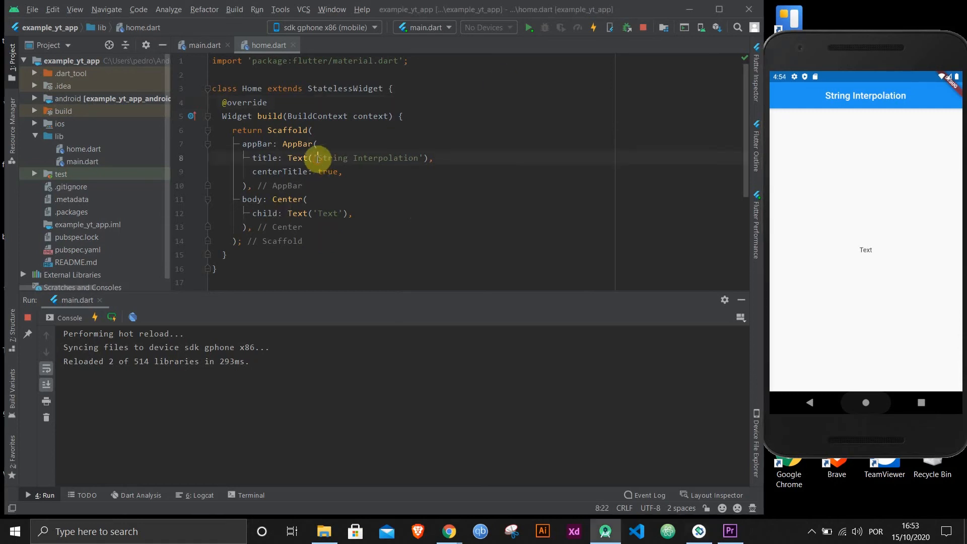
pyautogui.doubleClick(367, 158)
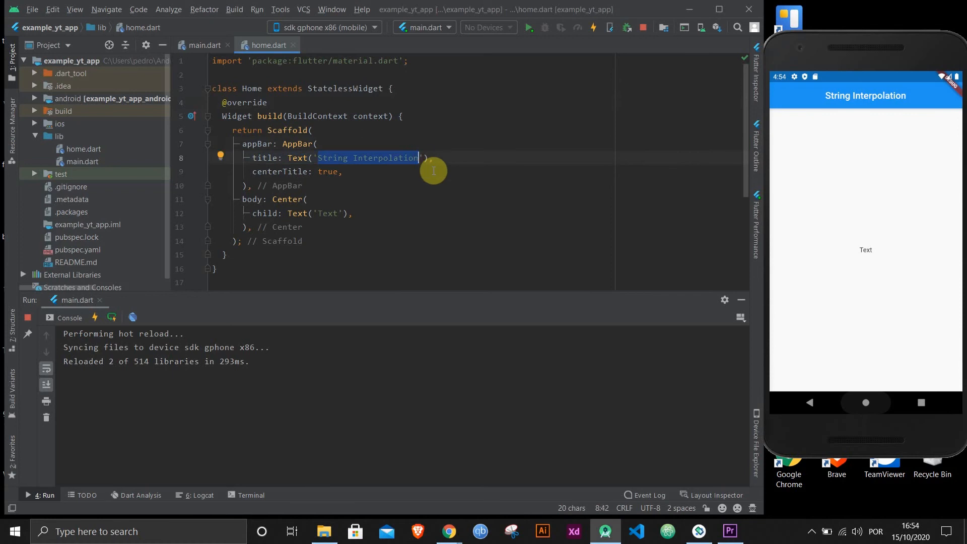
pyautogui.click(396, 214)
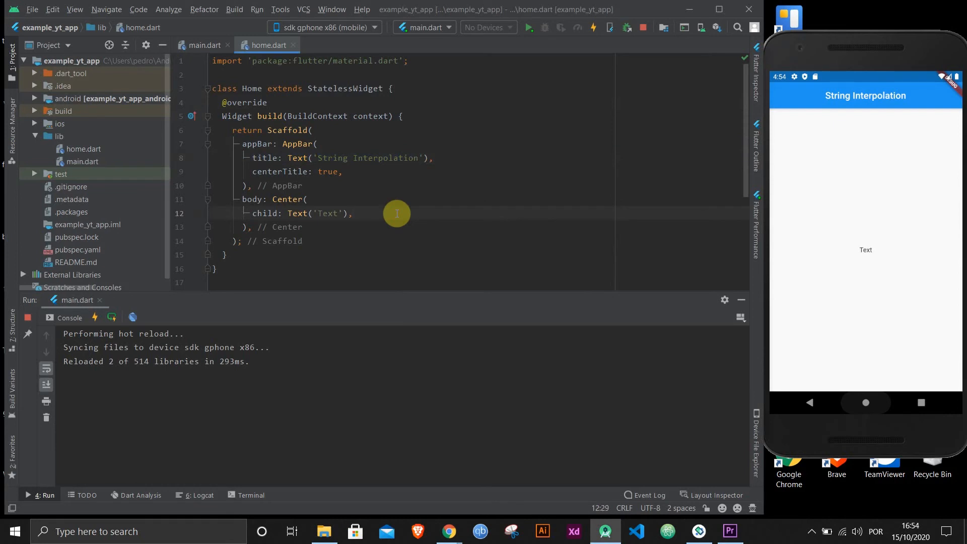
pyautogui.moveTo(370, 224)
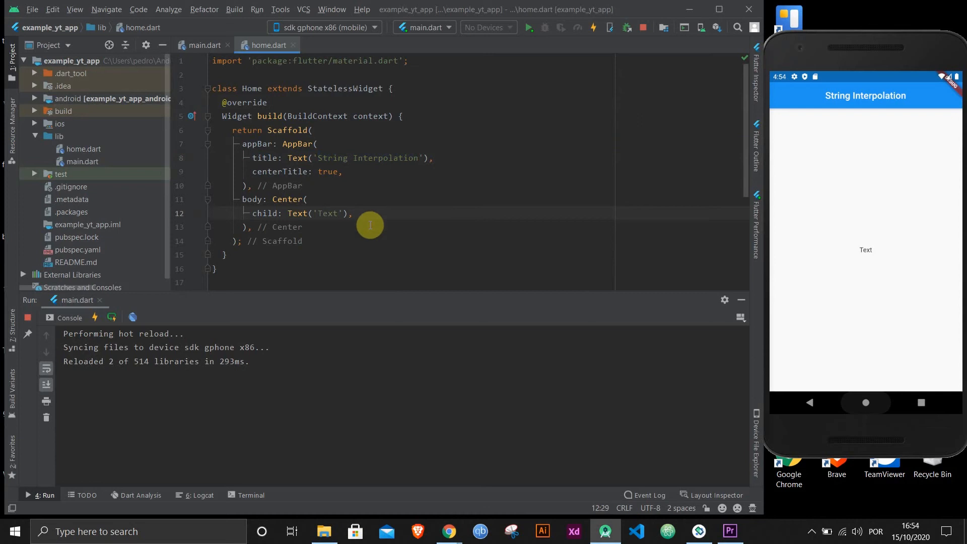
pyautogui.click(317, 213)
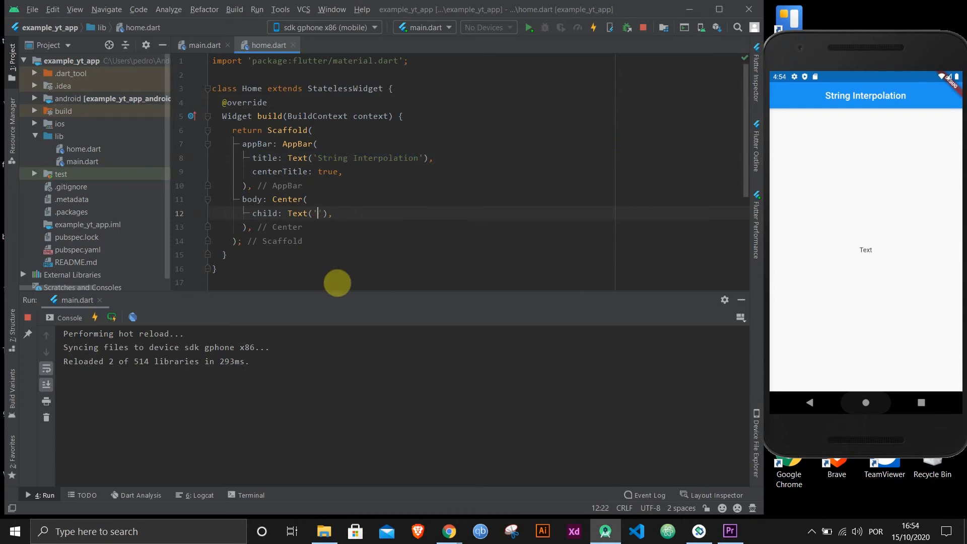
pyautogui.write('Jane has')
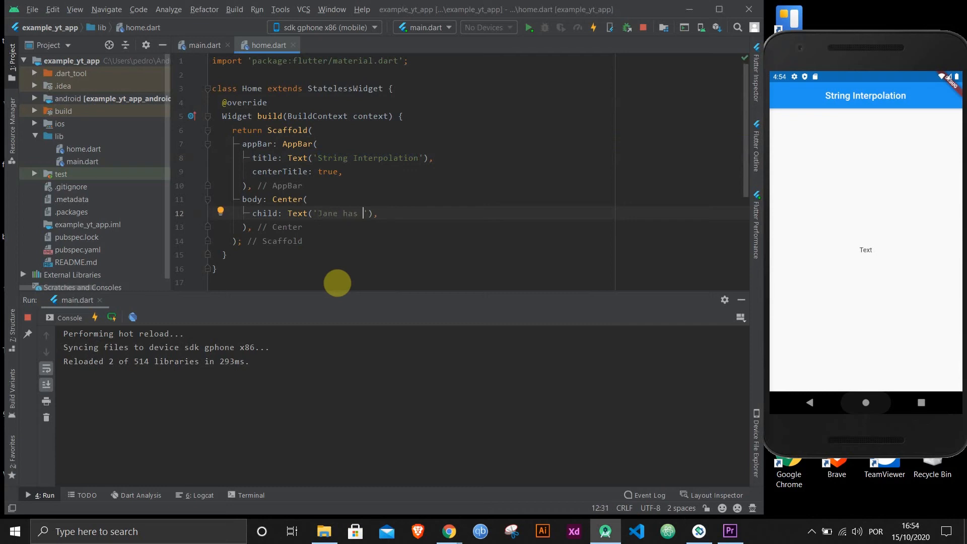
pyautogui.write('20')
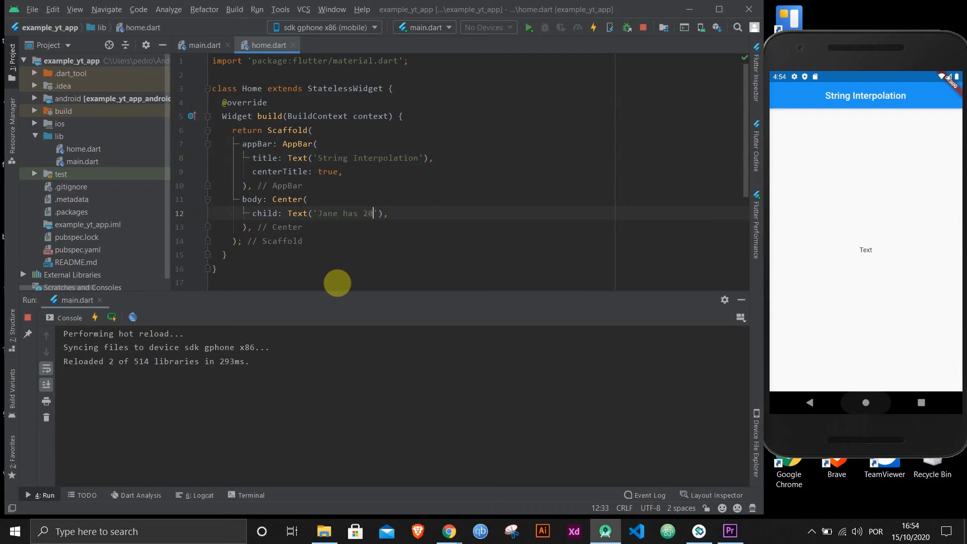
pyautogui.write('$')
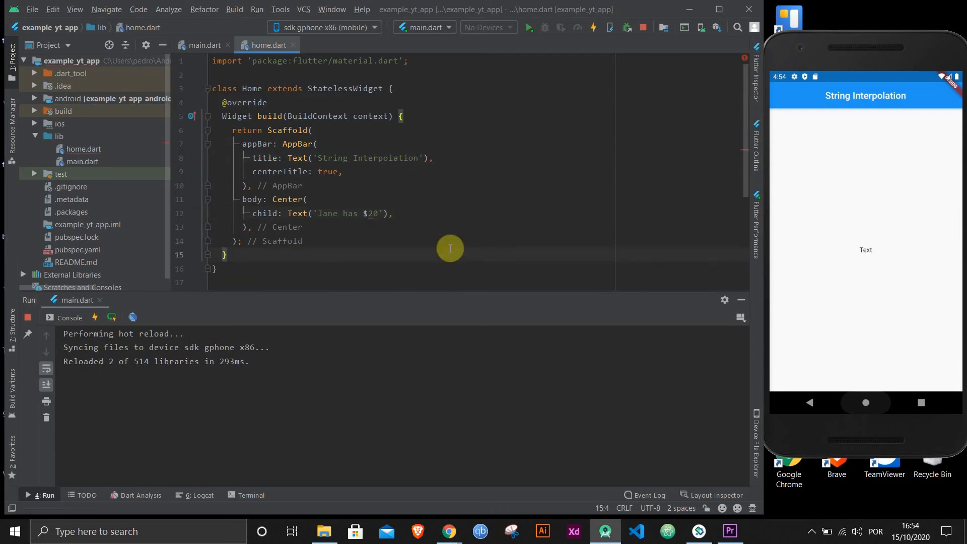
pyautogui.moveTo(370, 217)
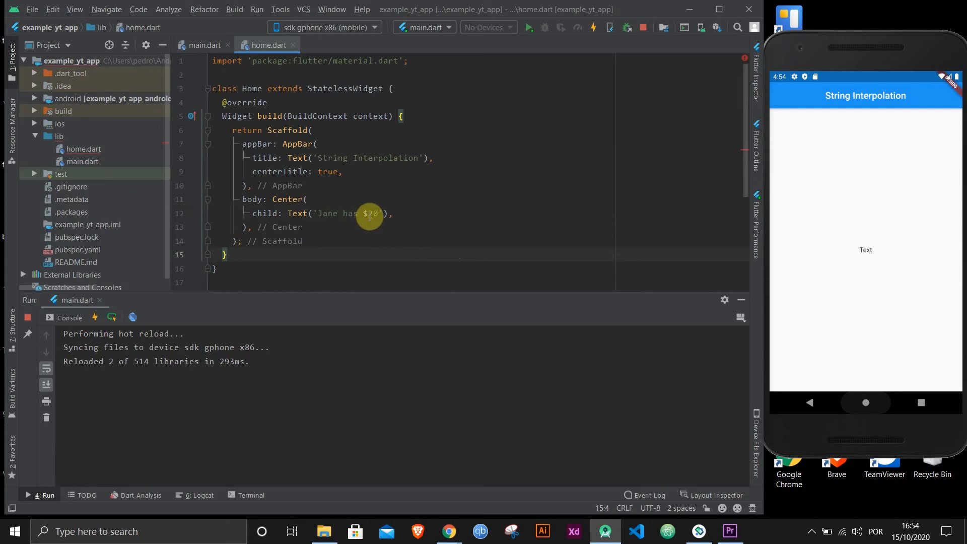
pyautogui.moveTo(370, 216)
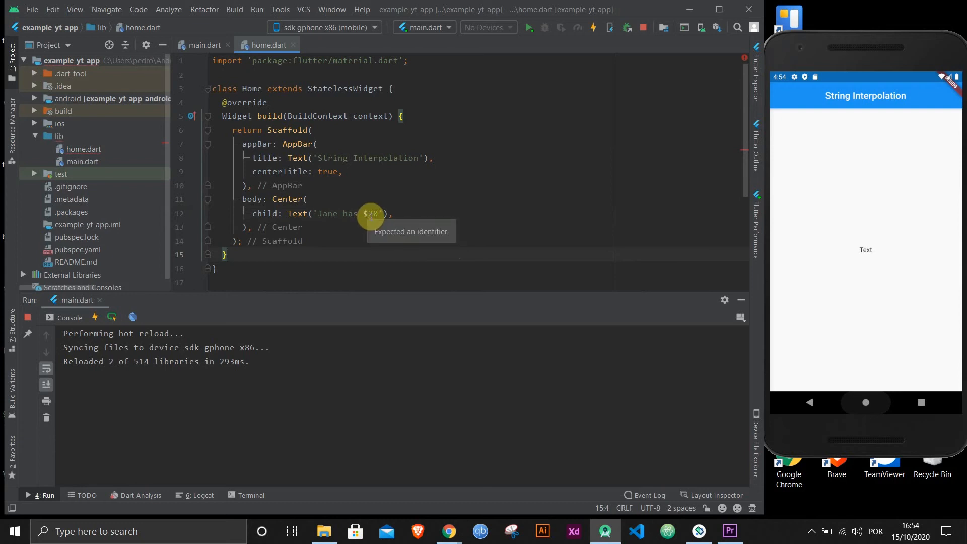
pyautogui.moveTo(361, 225)
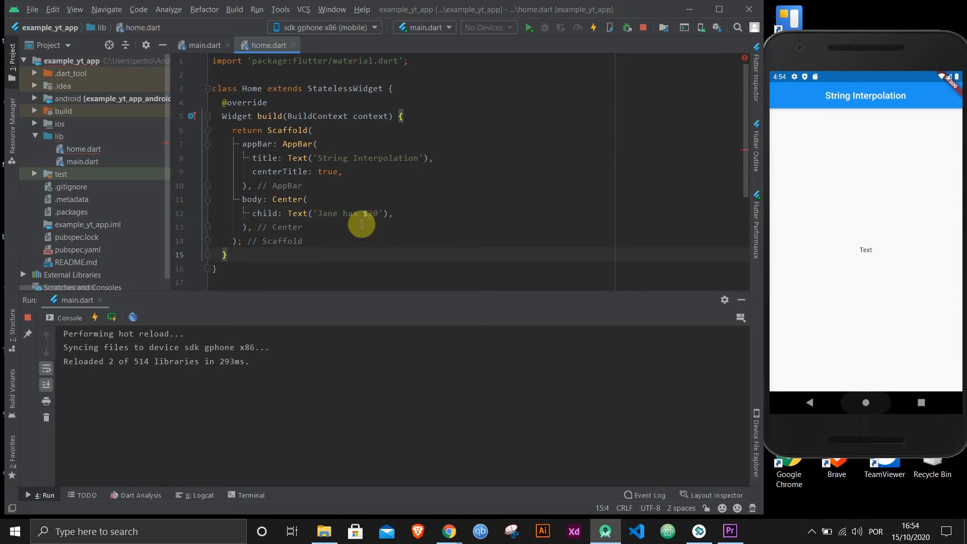
pyautogui.click(366, 213)
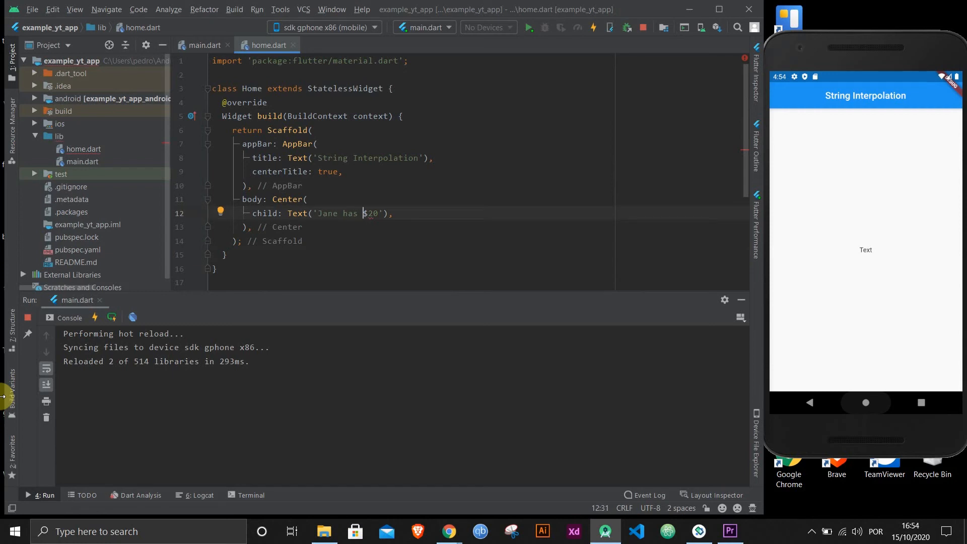
# Step: Escape the dollar sign as \$ so the error clears and 'Jane has $20' displays
pyautogui.write('\\')
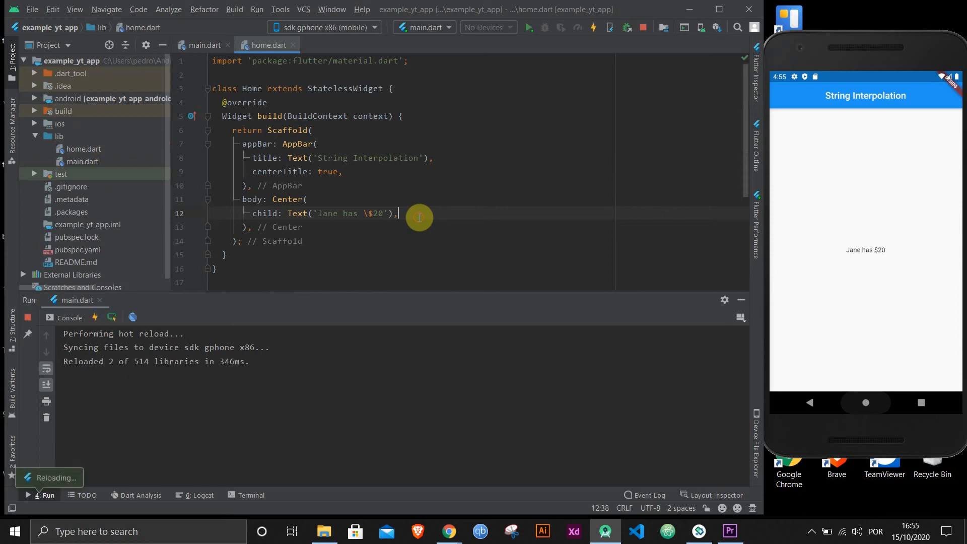
pyautogui.moveTo(386, 242)
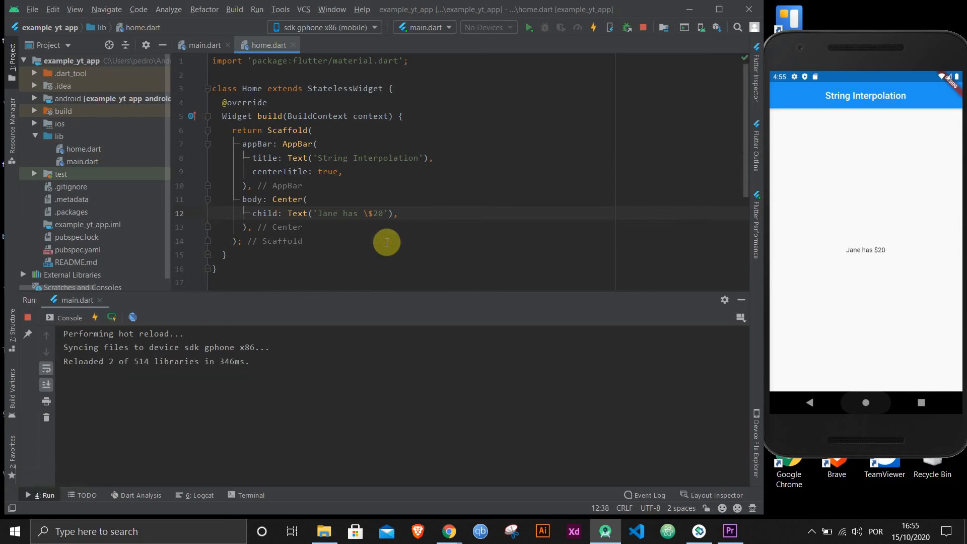
pyautogui.moveTo(382, 220)
pyautogui.write(', ')
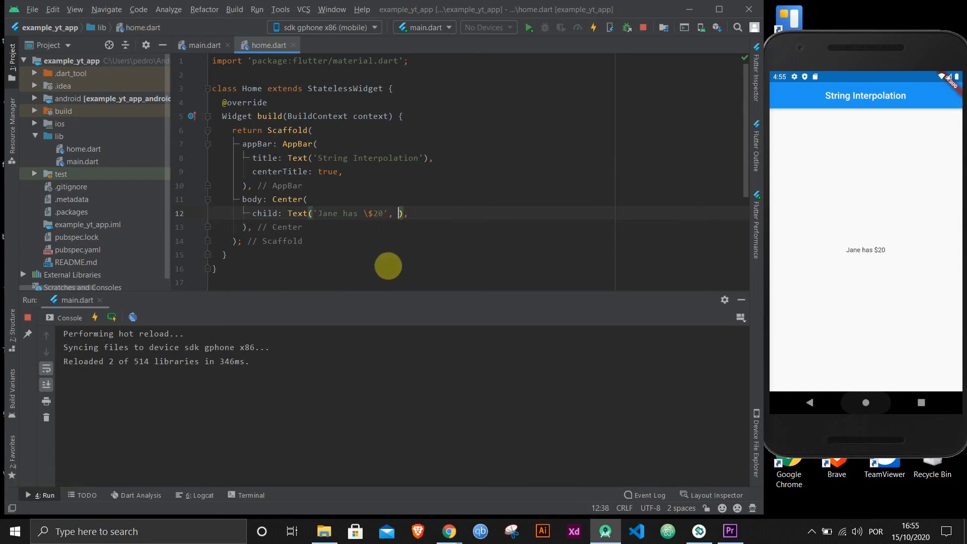
# Step: Add style: TextStyle(fontSize: 25.0) to the body Text widget
pyautogui.write('style: ,')
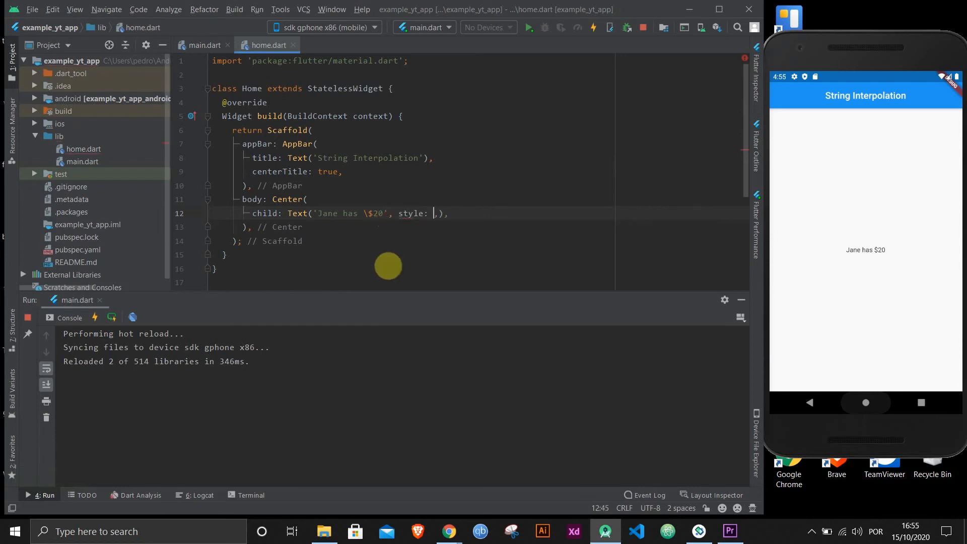
pyautogui.write('TextStyle(')
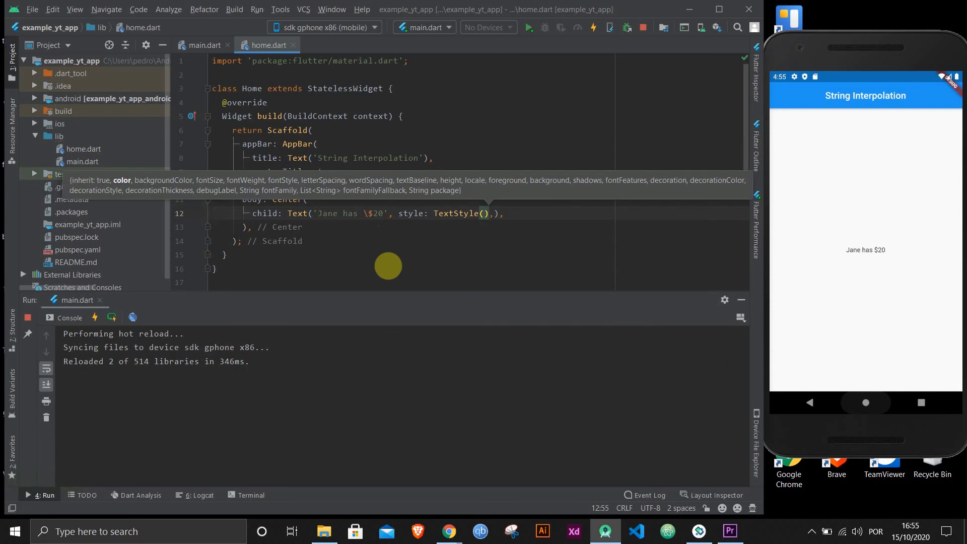
pyautogui.write('fontSize:')
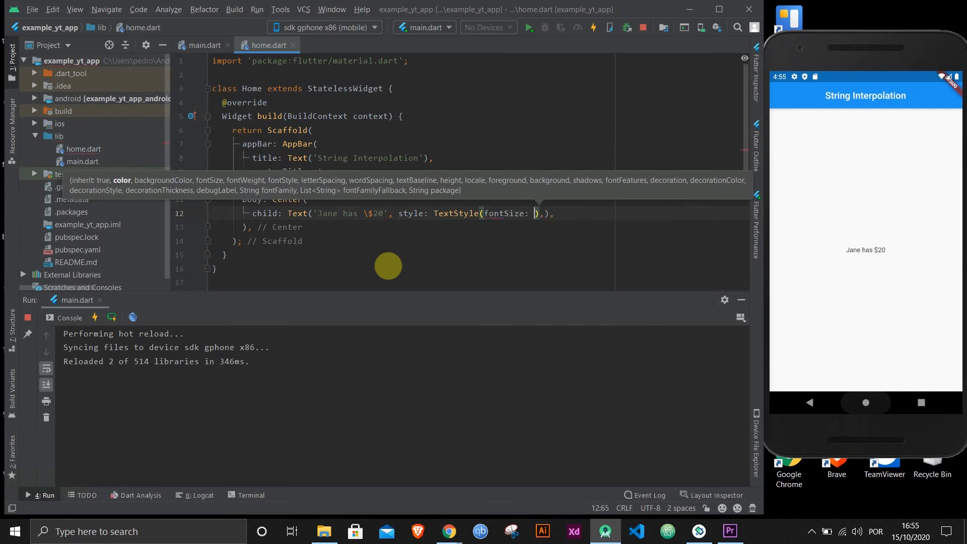
pyautogui.write('25.0),')
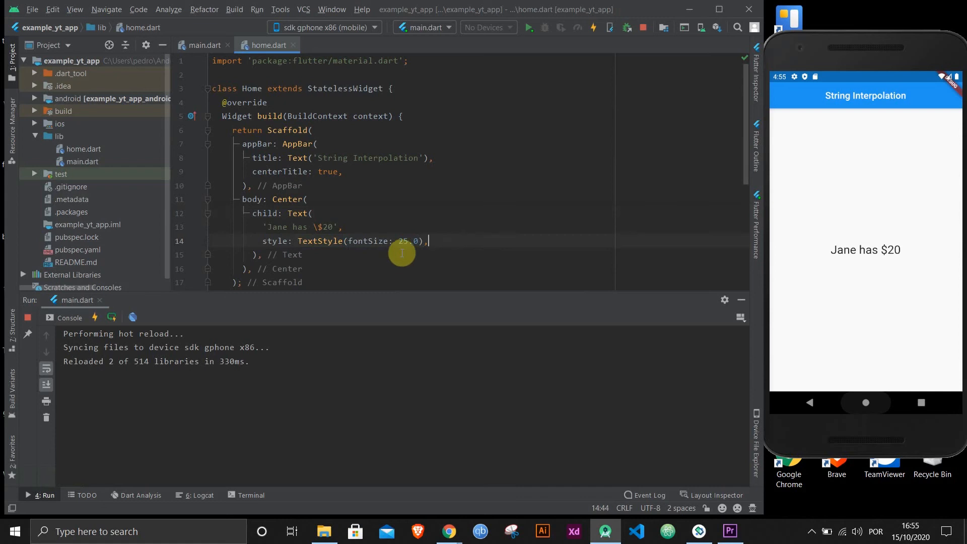
pyautogui.moveTo(425, 230)
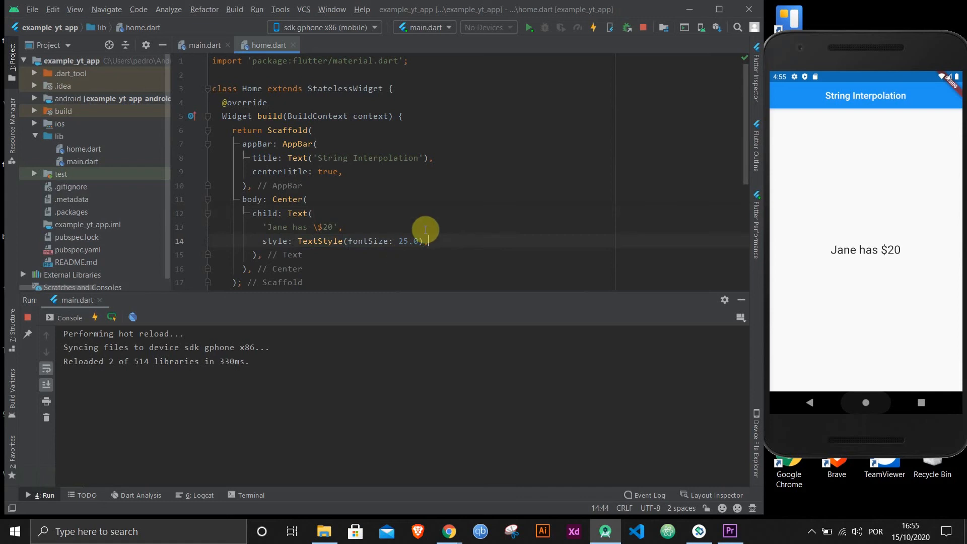
pyautogui.moveTo(438, 241)
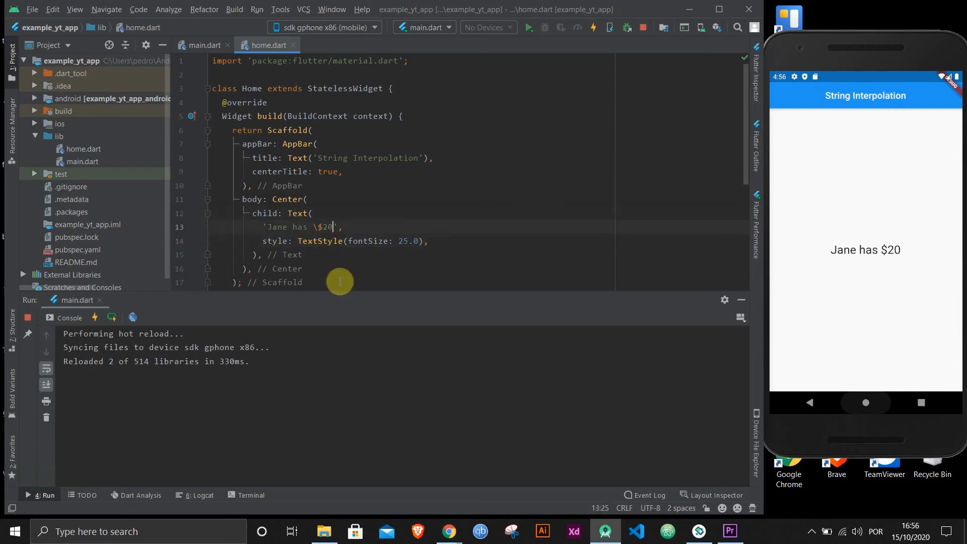
pyautogui.moveTo(328, 308)
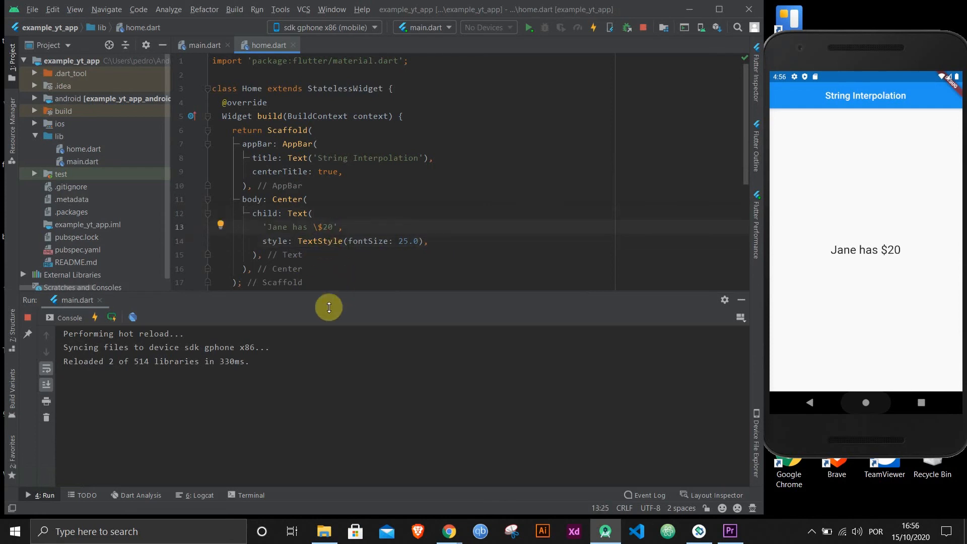
# Step: Extend the string to 'Jane has a job that pays $20 an hour. That's amazing'
pyautogui.click(286, 227)
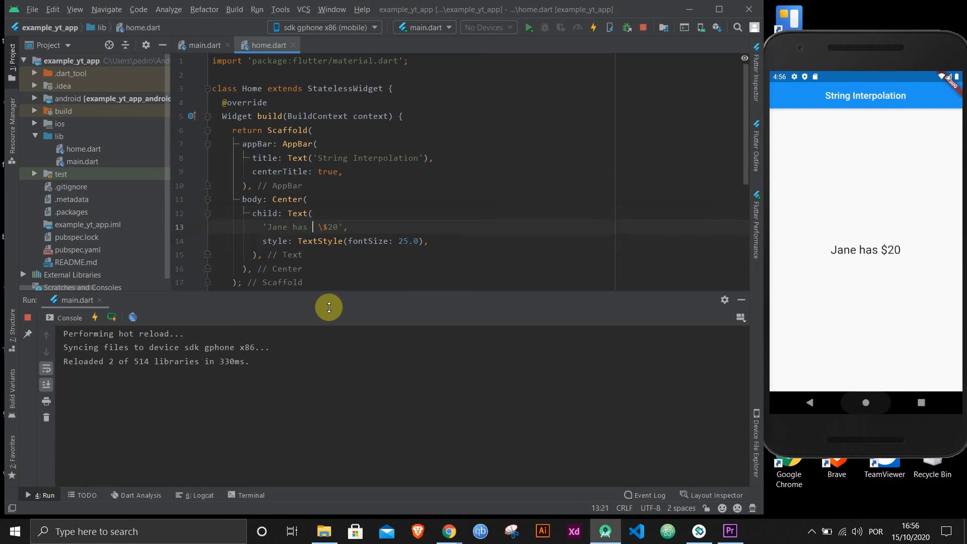
pyautogui.write('a')
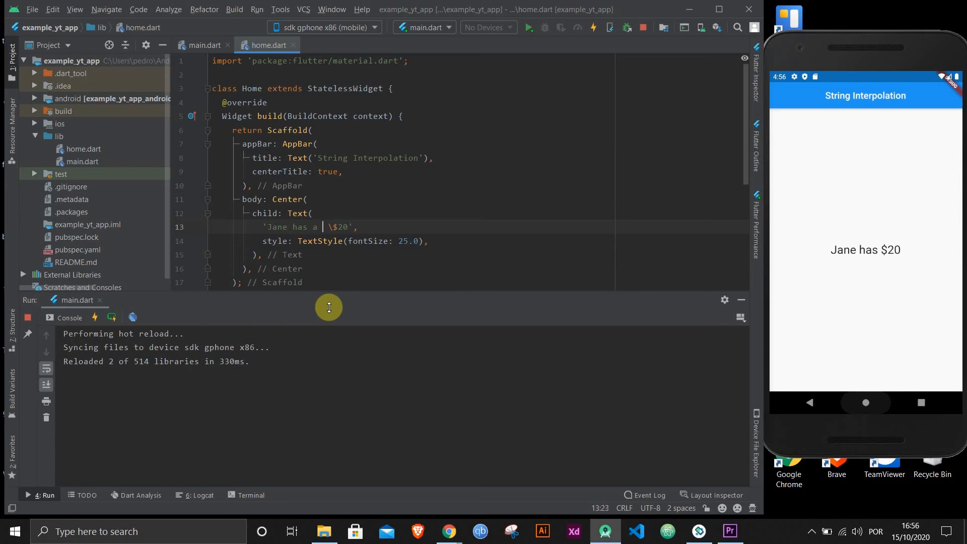
pyautogui.write('job that')
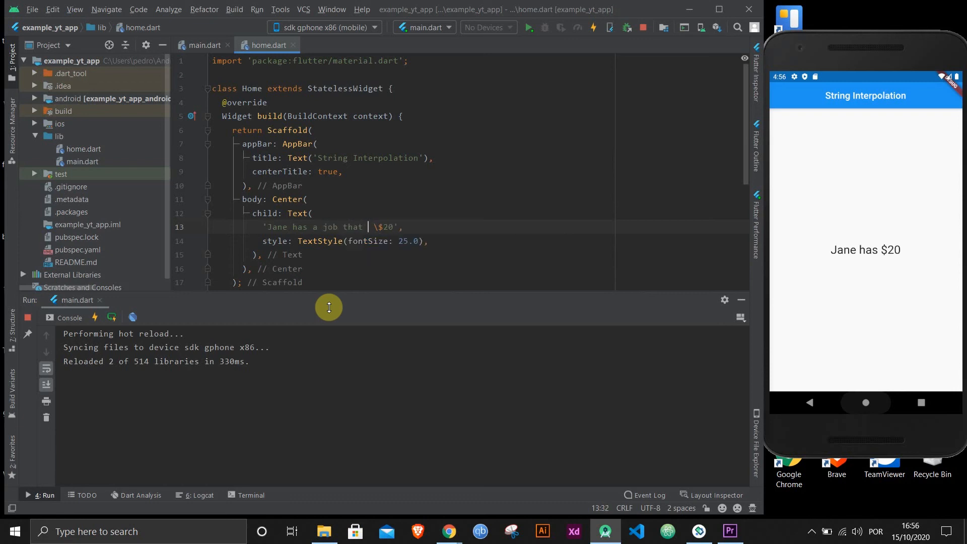
pyautogui.write('pays')
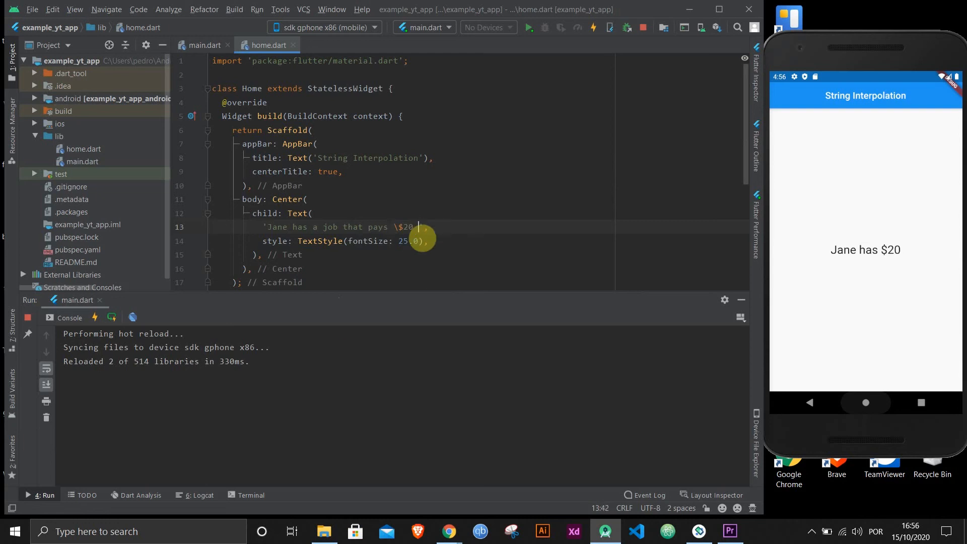
pyautogui.write("an hour. That's")
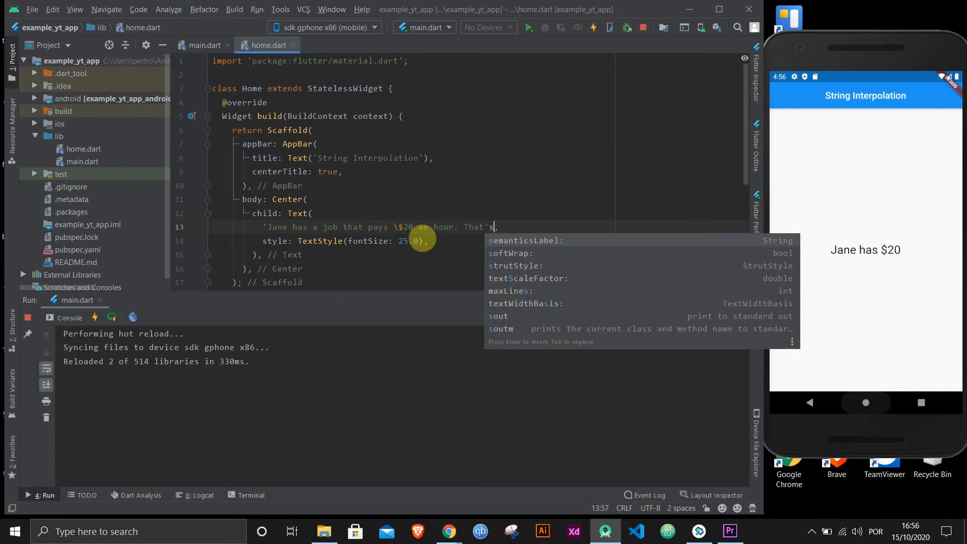
pyautogui.write('am')
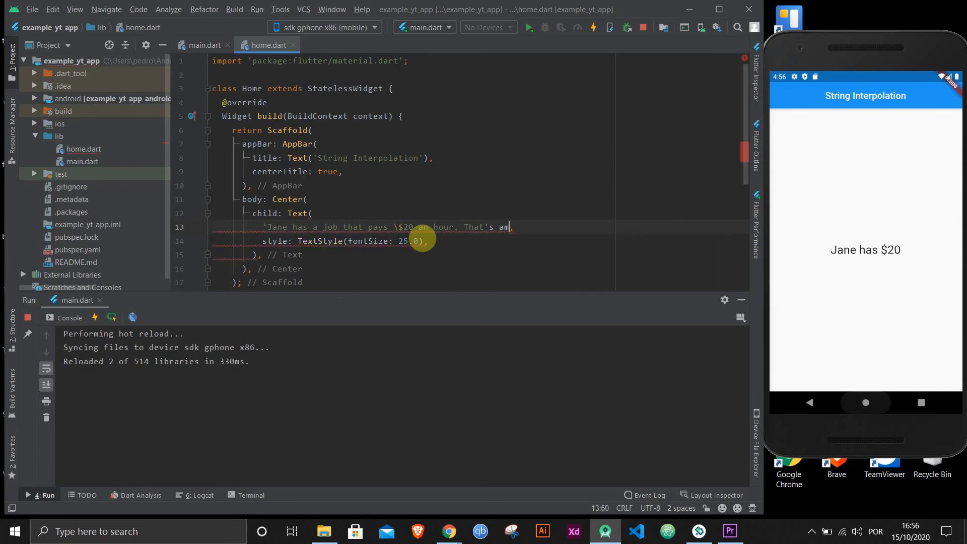
pyautogui.write("azing'")
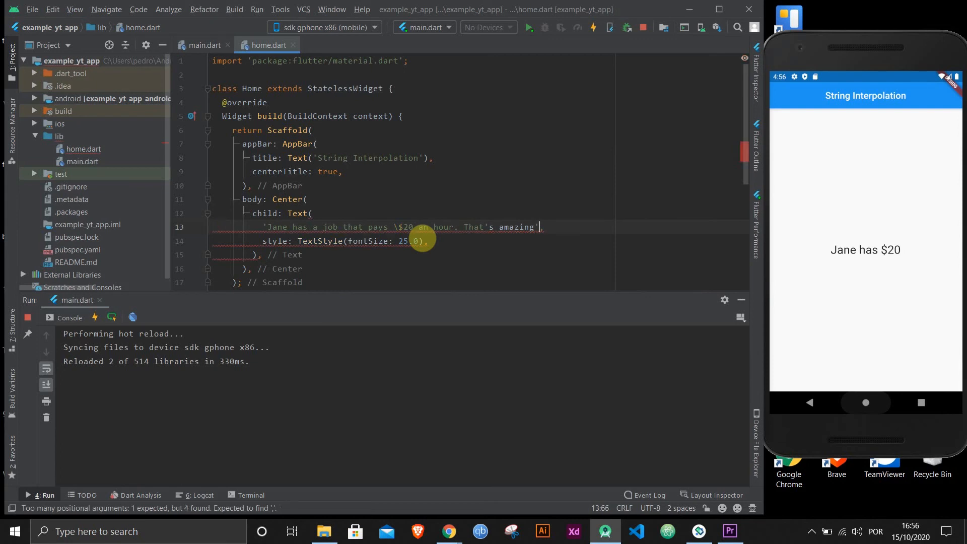
pyautogui.press('Backspace')
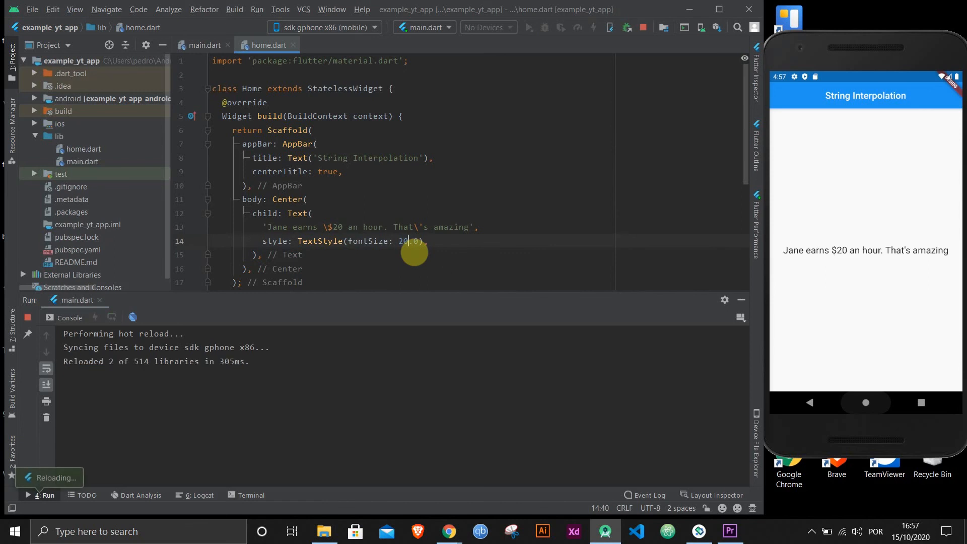
pyautogui.moveTo(371, 225)
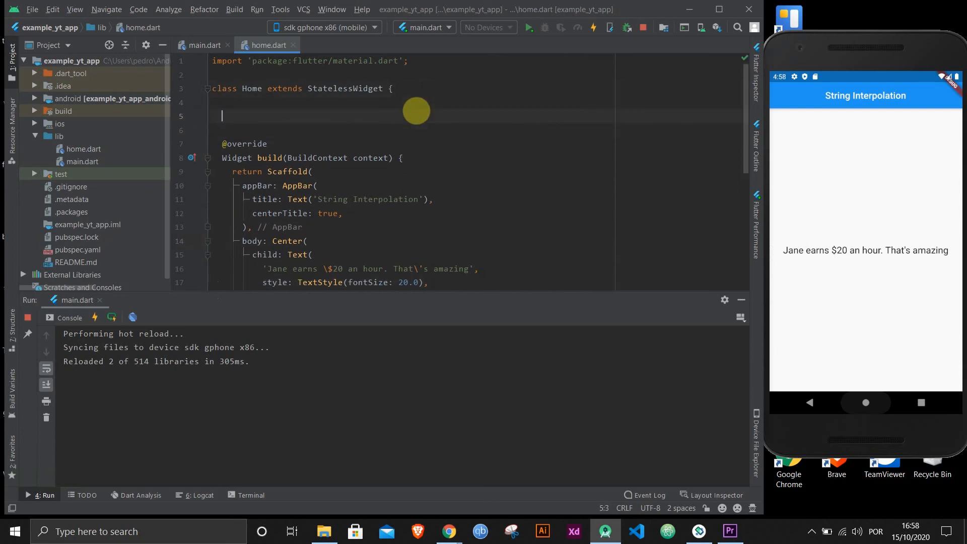
# Step: Declare final String foo = 'Yay!' at the top of the Home class
pyautogui.write('final')
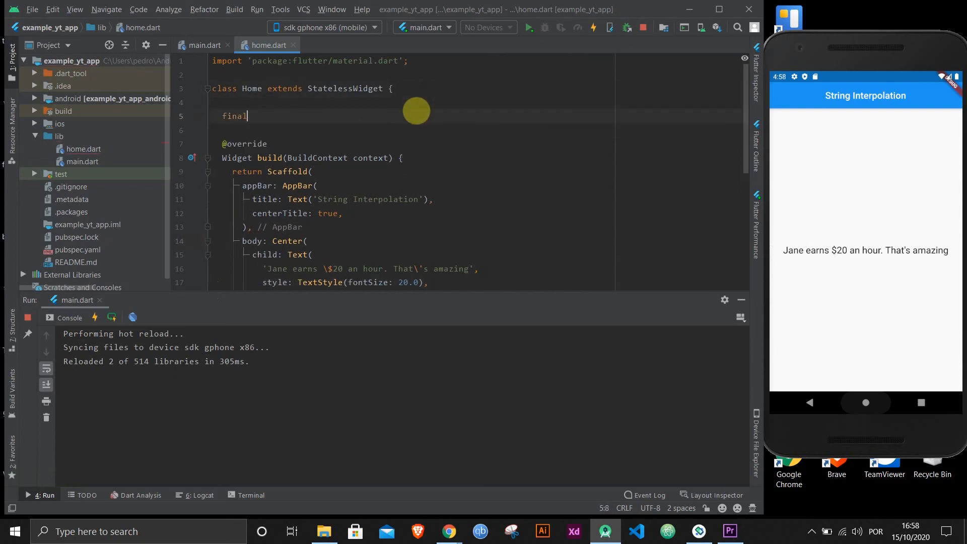
pyautogui.write('String')
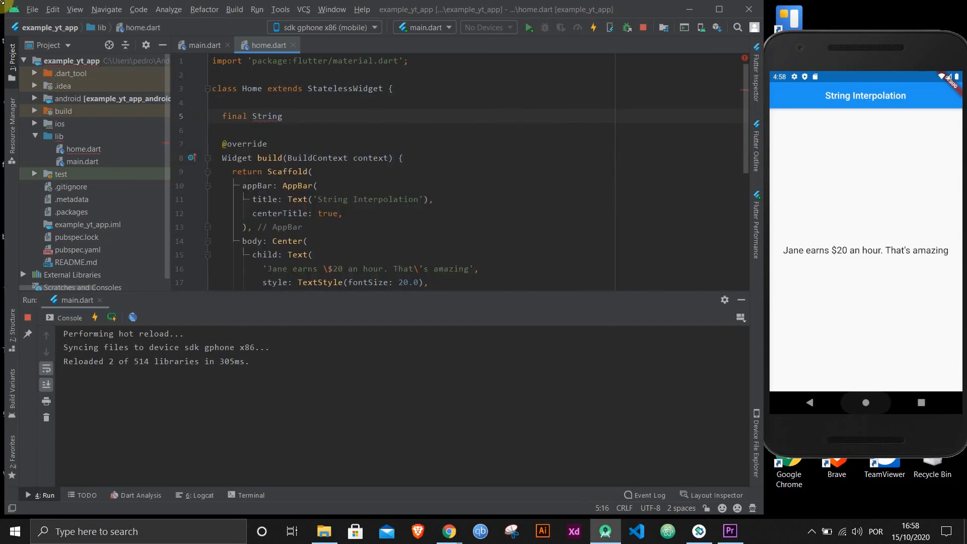
pyautogui.write('foo =')
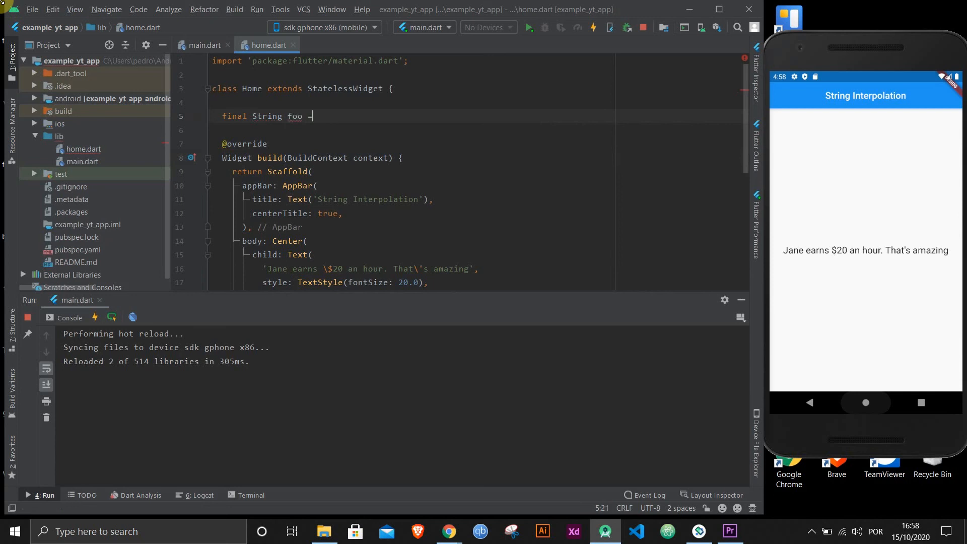
pyautogui.write("'Yay!';")
pyautogui.click(479, 269)
pyautogui.write(' +')
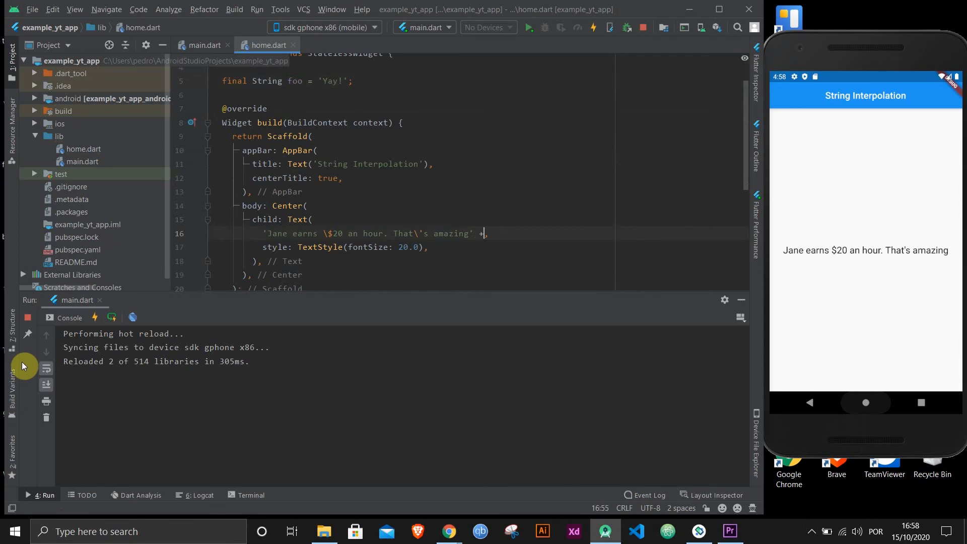
# Step: Append $foo to the end of the message string and hot reload
pyautogui.write('f')
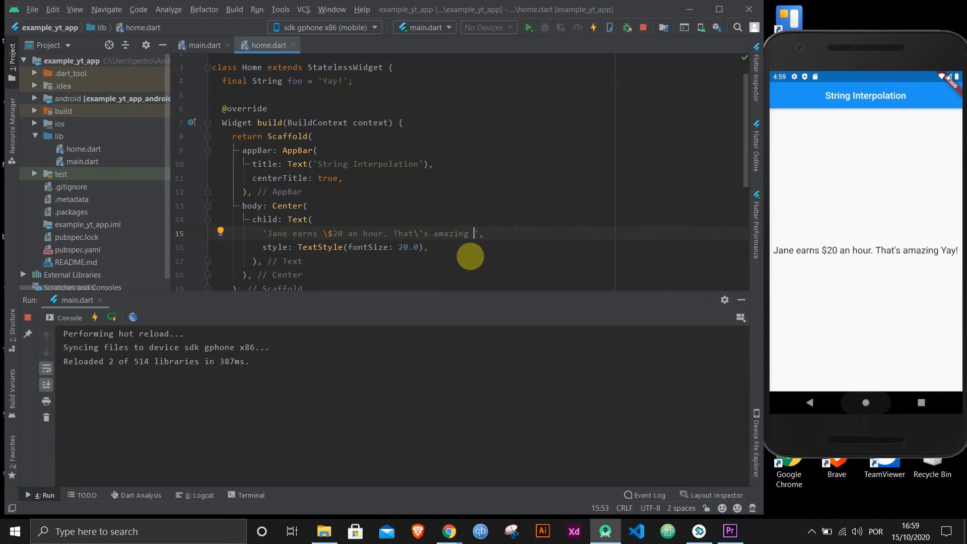
pyautogui.write('$')
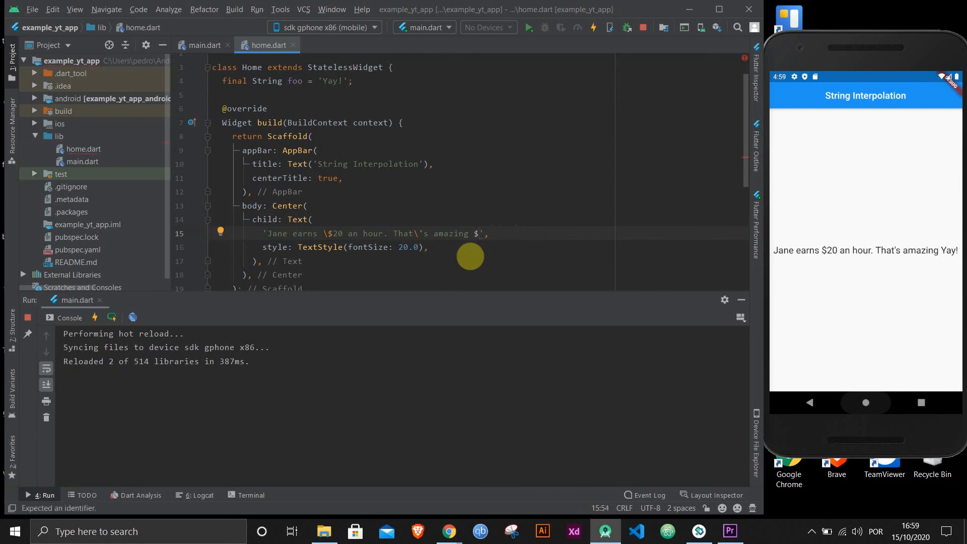
pyautogui.write('f')
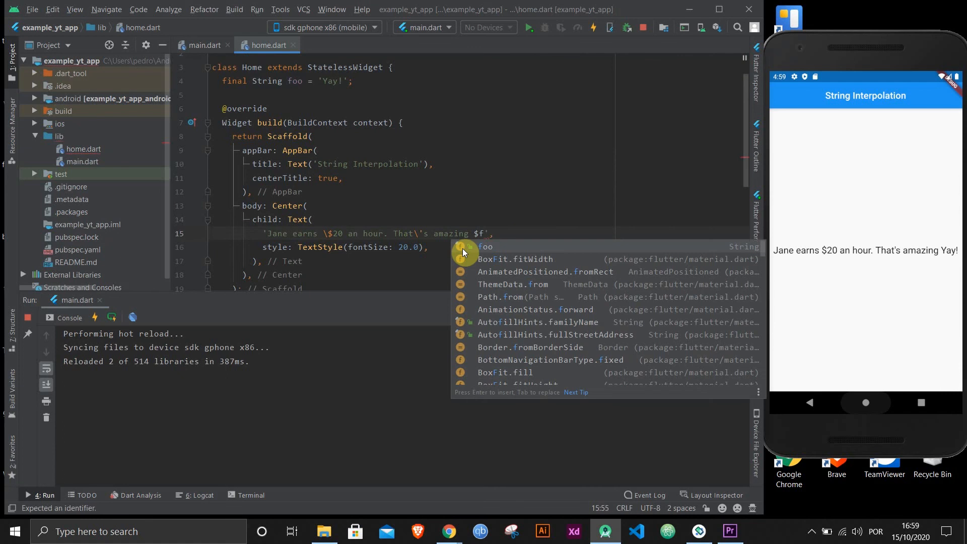
pyautogui.click(486, 246)
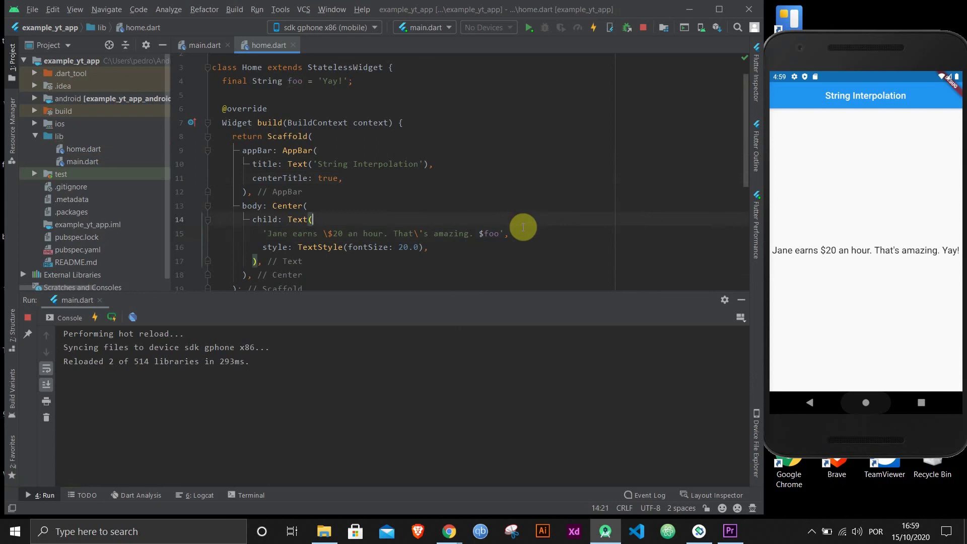
pyautogui.click(503, 233)
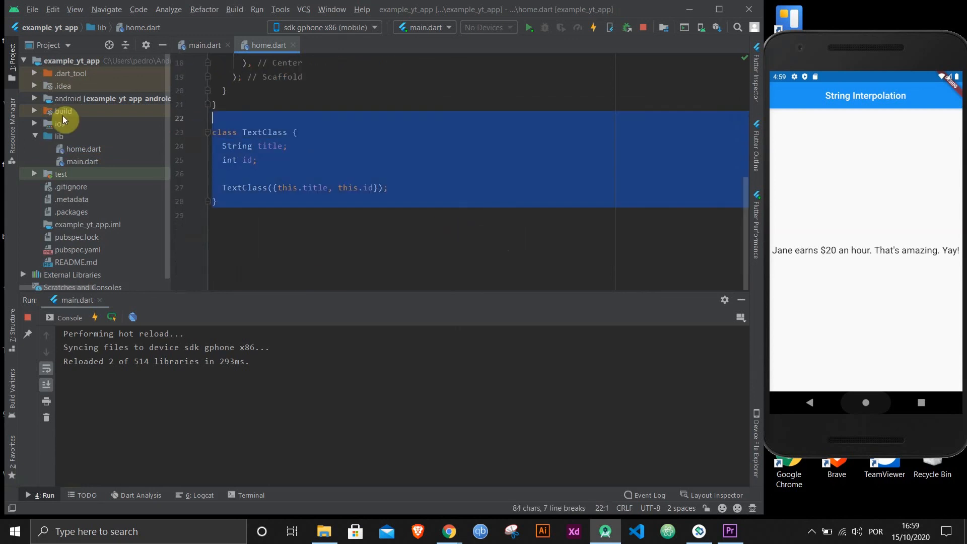
pyautogui.doubleClick(269, 145)
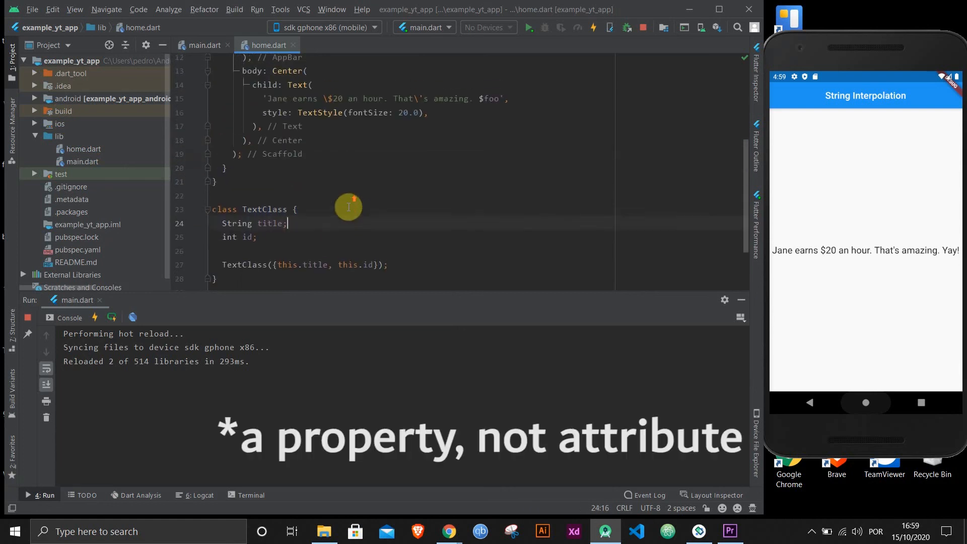
pyautogui.scroll(3)
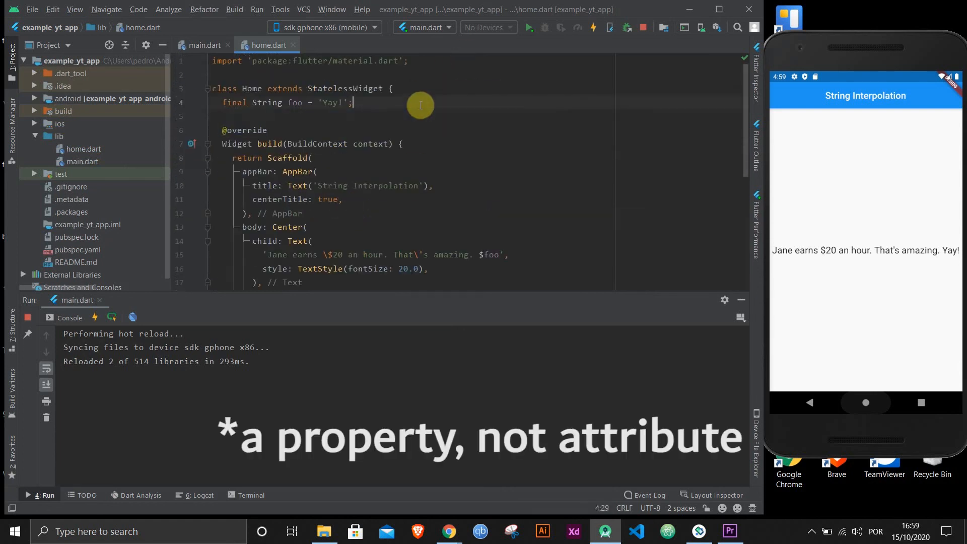
pyautogui.write("final textClass = TextClass(title: '20', id: 0);")
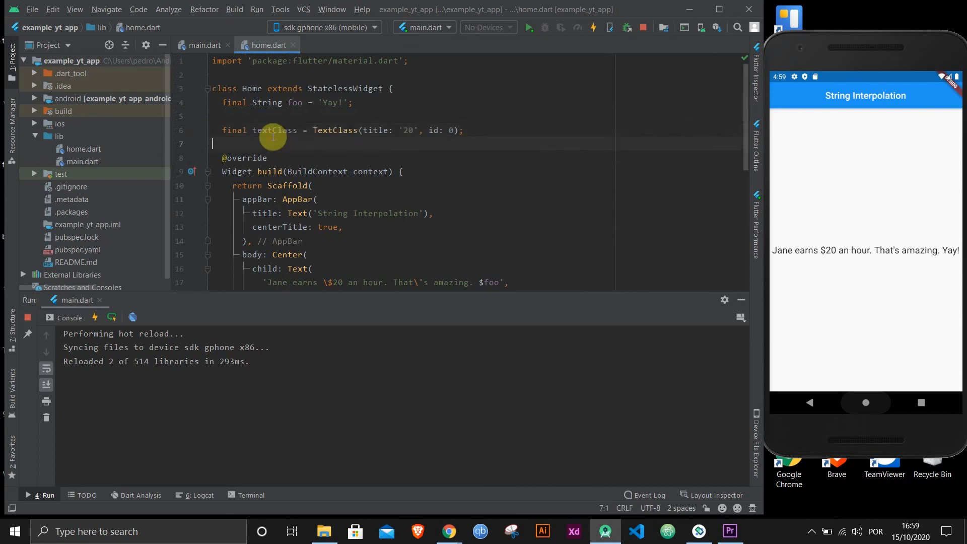
pyautogui.click(252, 130)
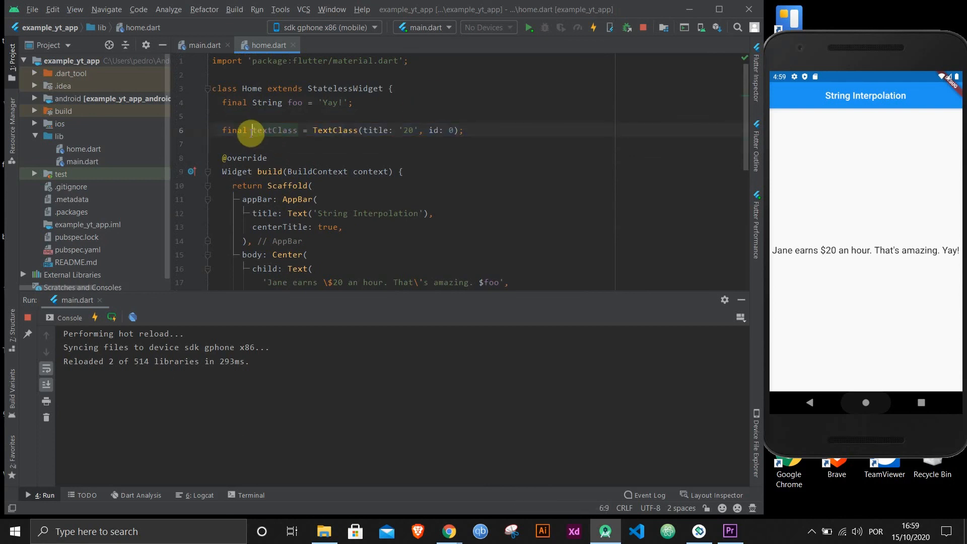
pyautogui.doubleClick(271, 130)
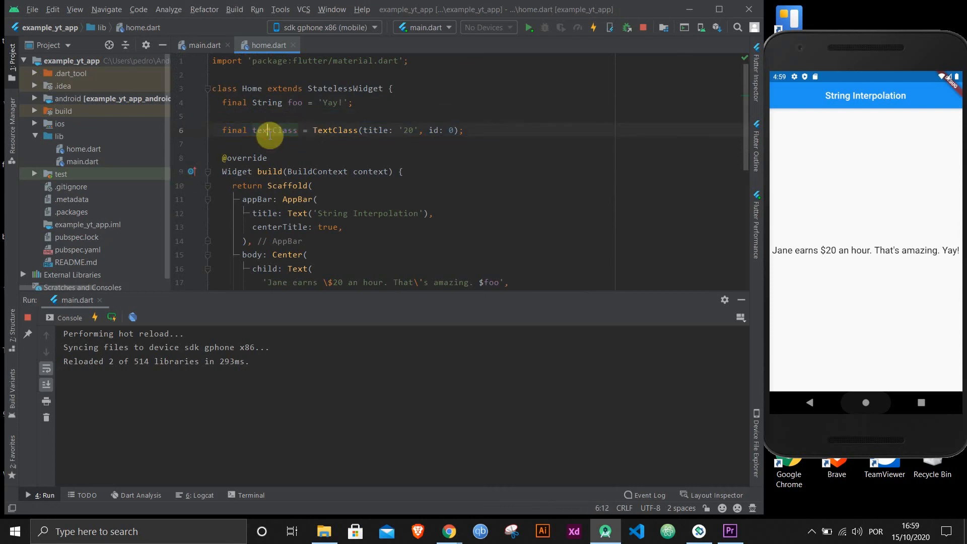
pyautogui.moveTo(270, 130)
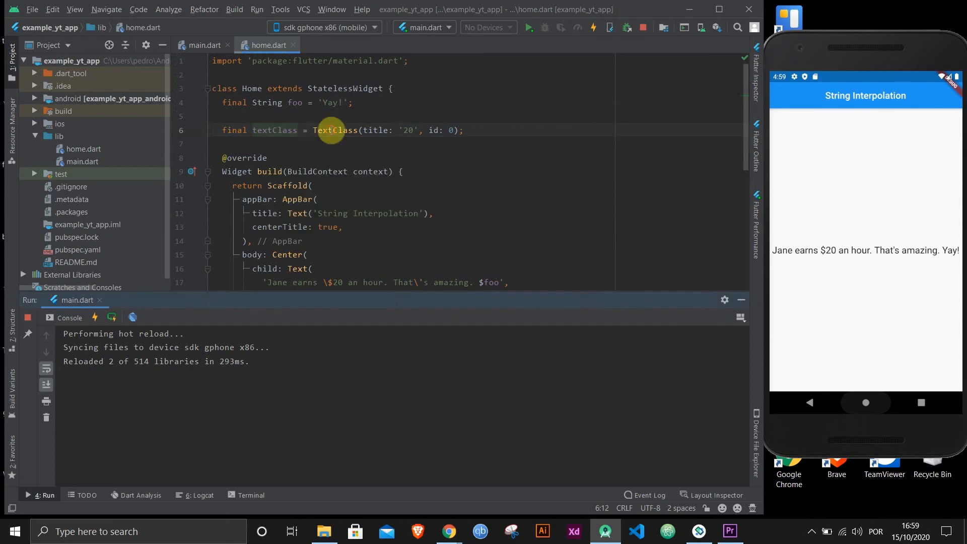
pyautogui.doubleClick(330, 130)
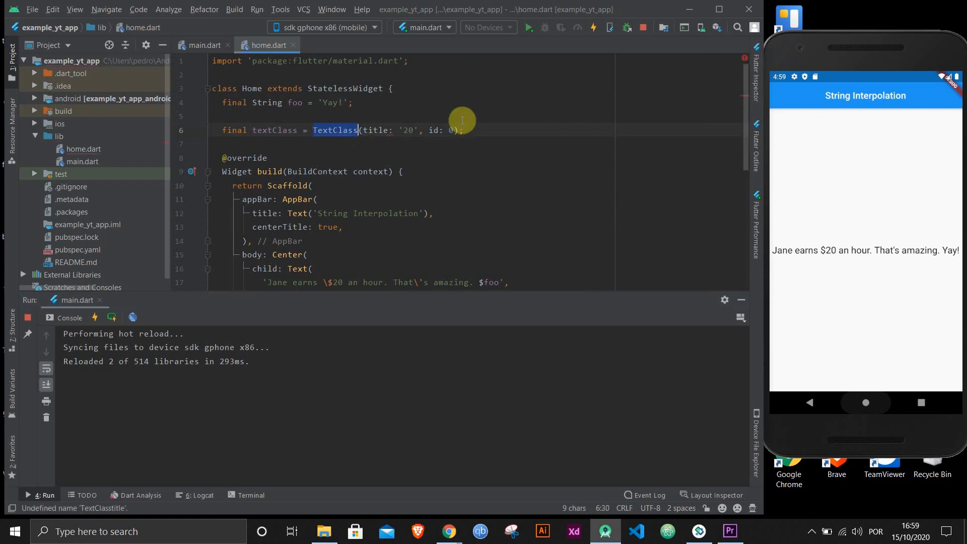
pyautogui.click(266, 157)
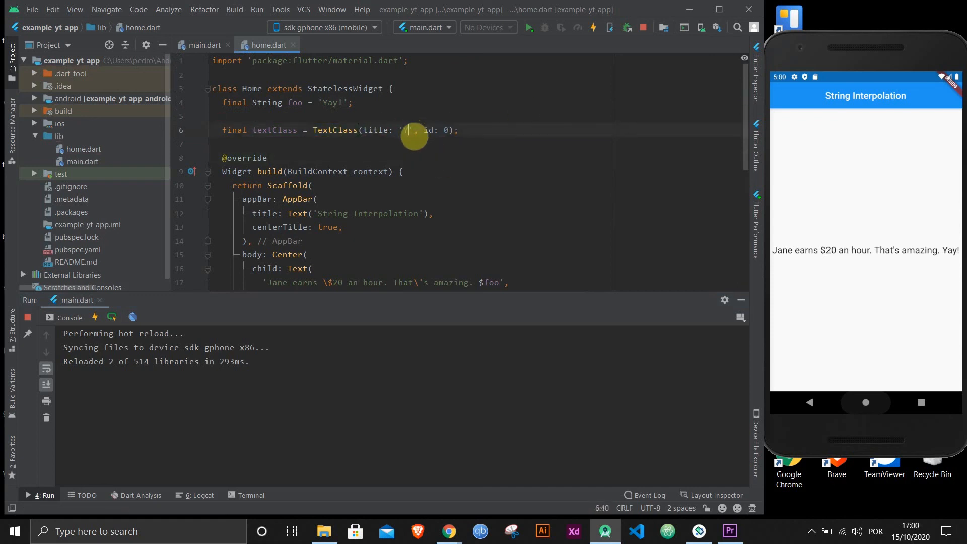
pyautogui.write('Yay!')
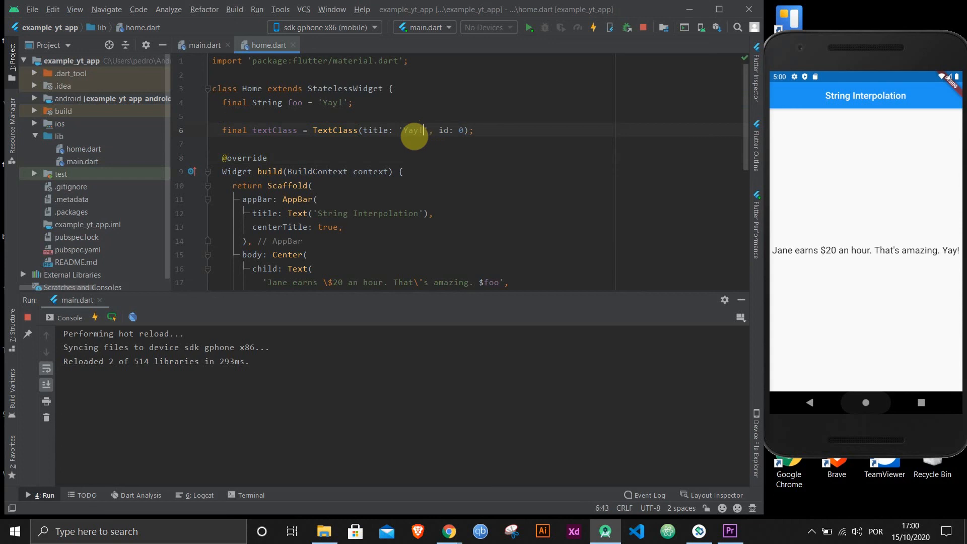
pyautogui.moveTo(415, 130); pyautogui.dragTo(390, 88)
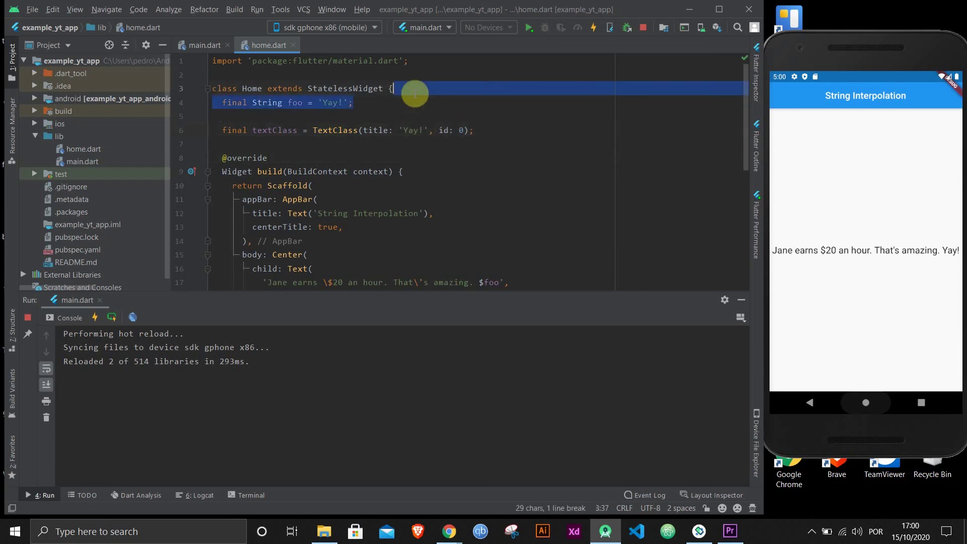
# Step: Delete the foo field and change $foo in the sentence to $textClass.title
pyautogui.press('Delete')
pyautogui.write('t')
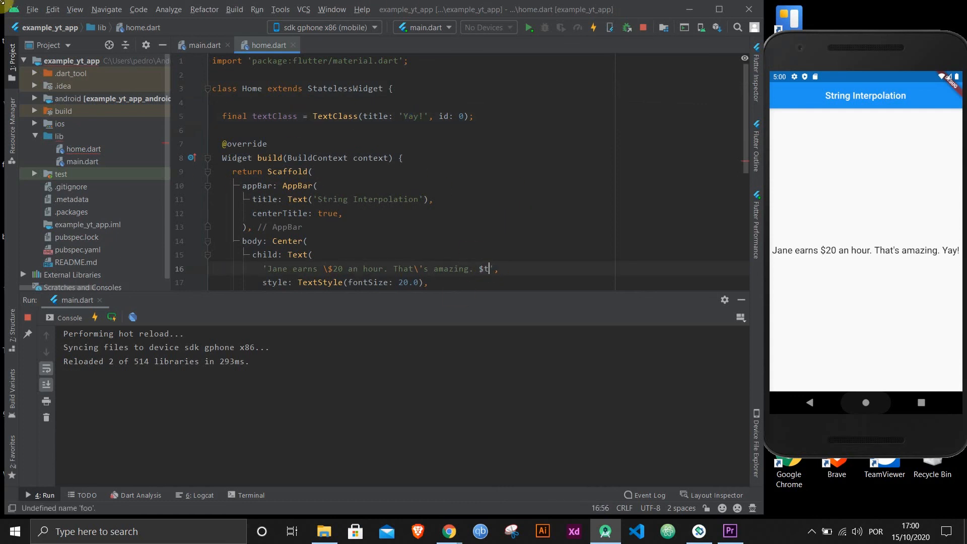
pyautogui.write('extClass')
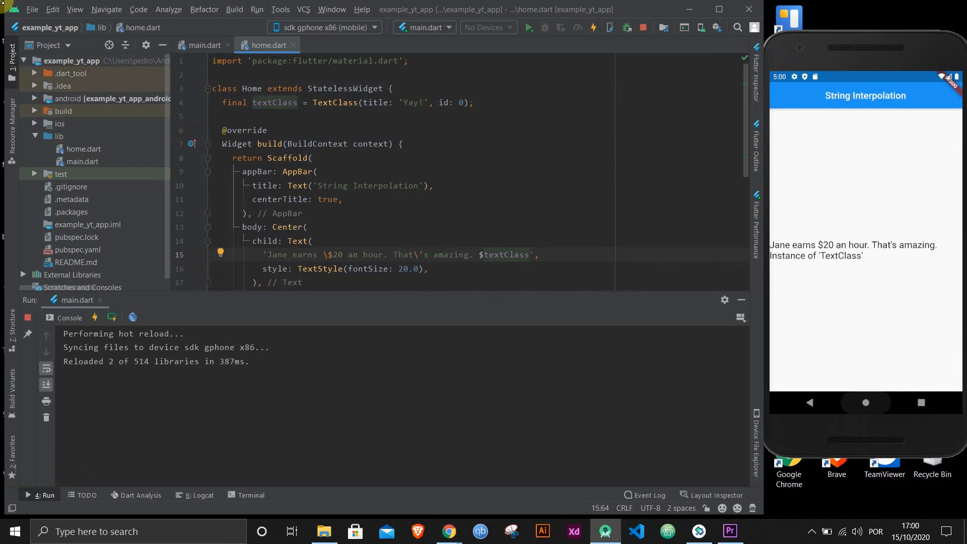
pyautogui.doubleClick(334, 102)
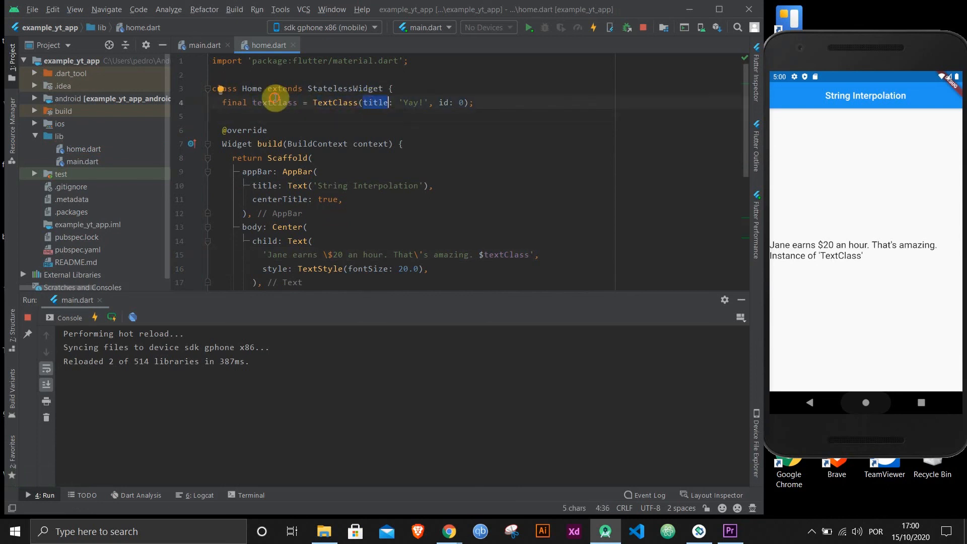
pyautogui.click(531, 255)
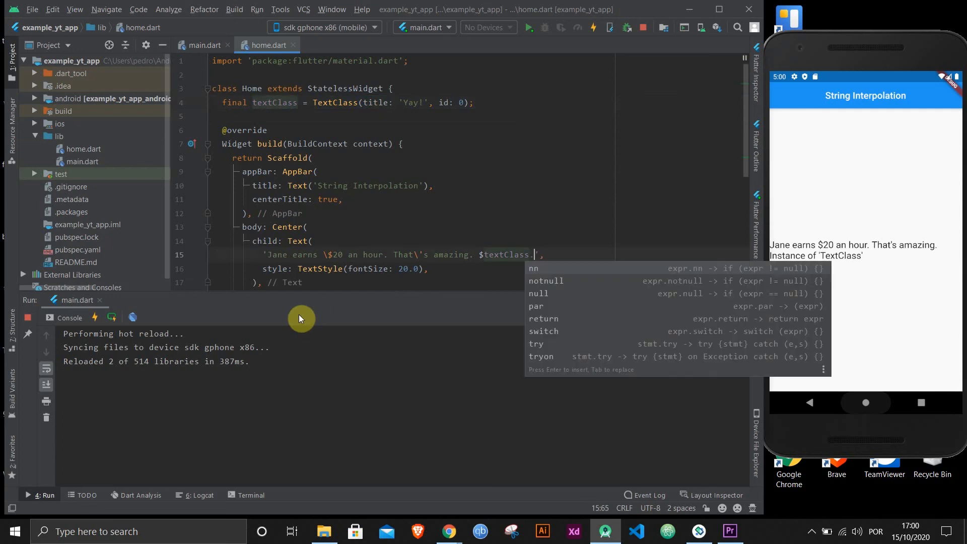
pyautogui.write('.title')
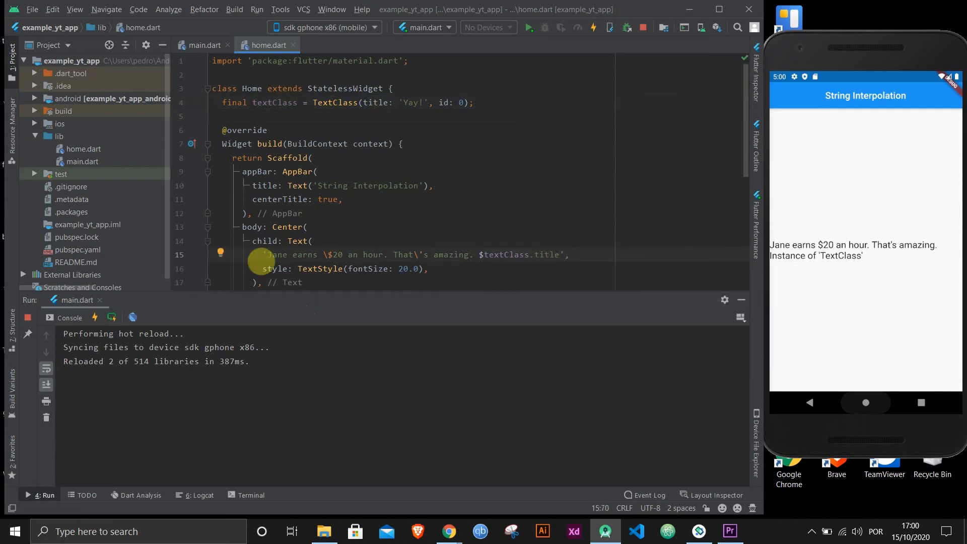
# Step: Rewrite $textClass.title as ${textClass.title} and hot reload to show 'Yay!'
pyautogui.doubleClick(547, 254)
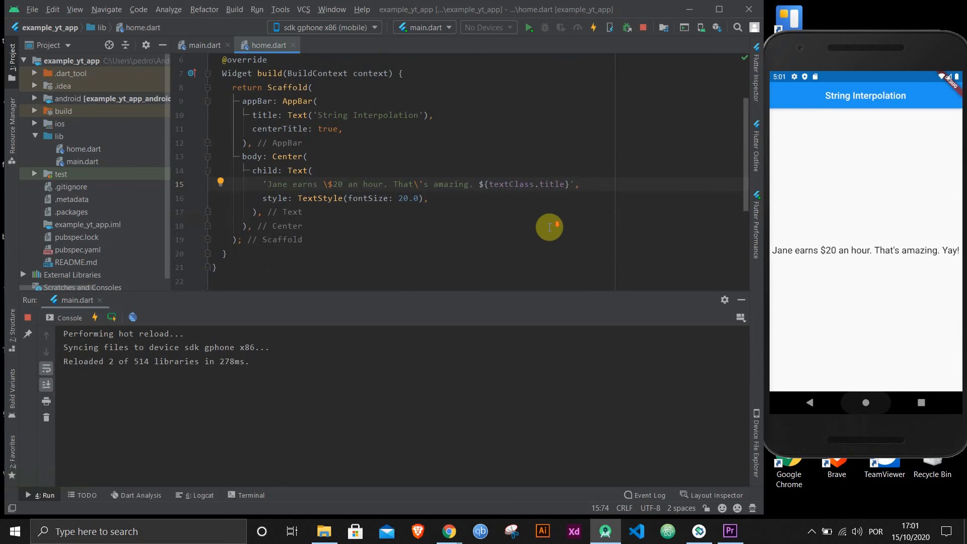
pyautogui.scroll(-3)
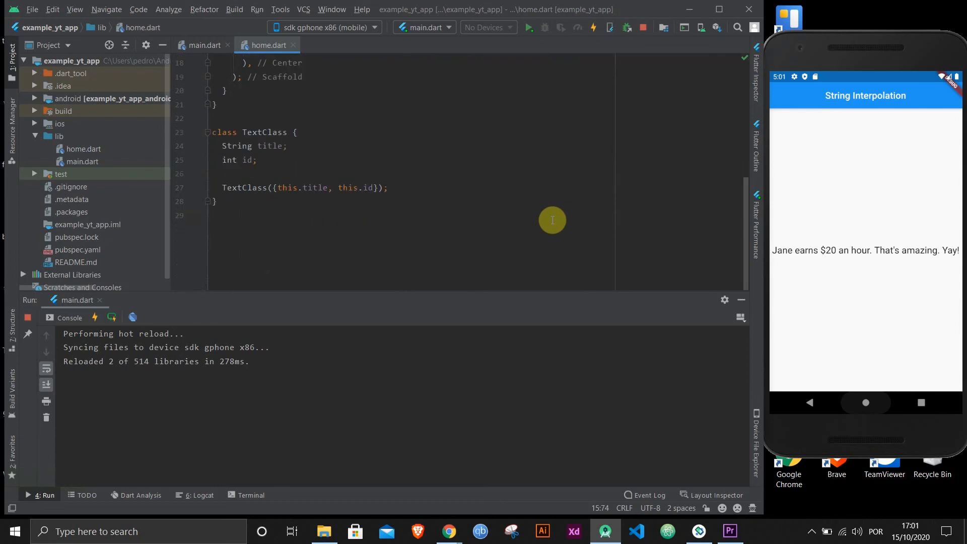
pyautogui.scroll(3)
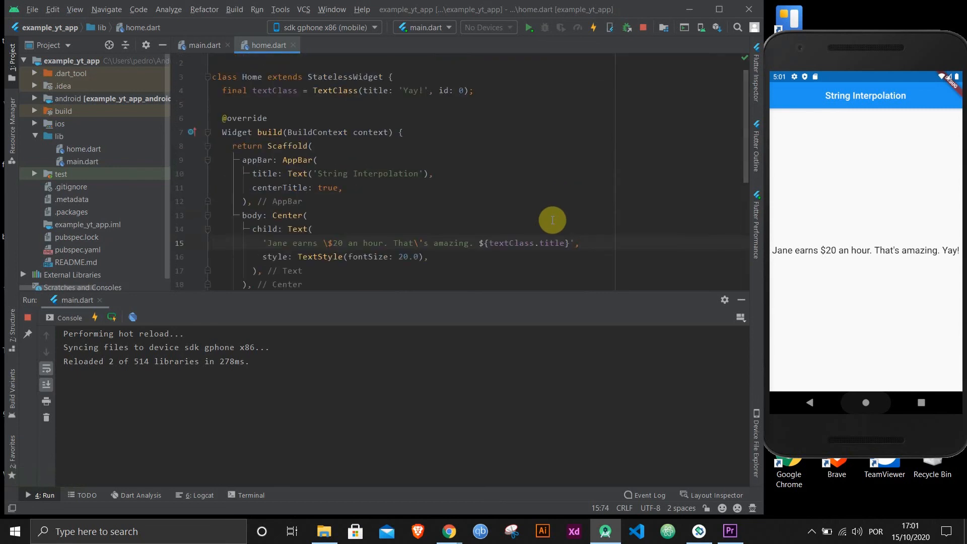
pyautogui.scroll(3)
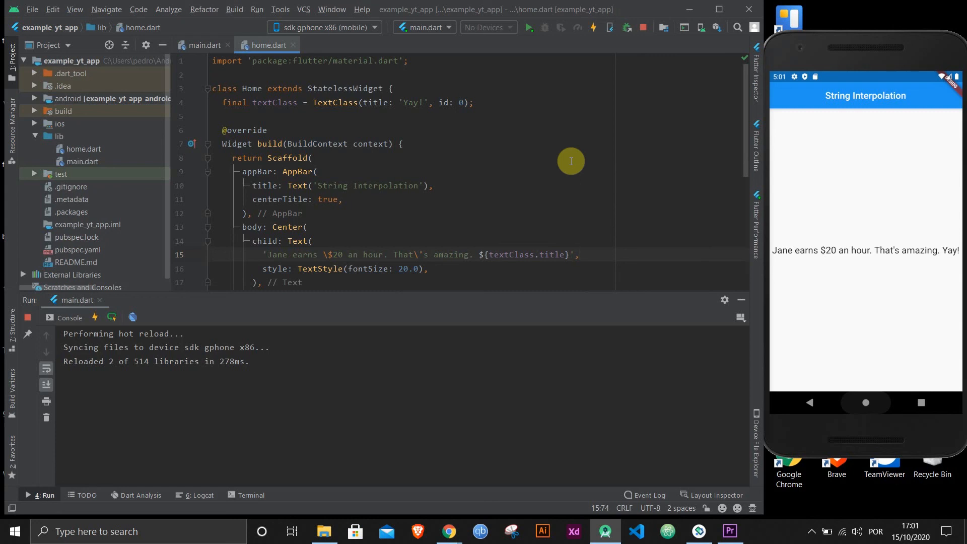
pyautogui.moveTo(578, 178)
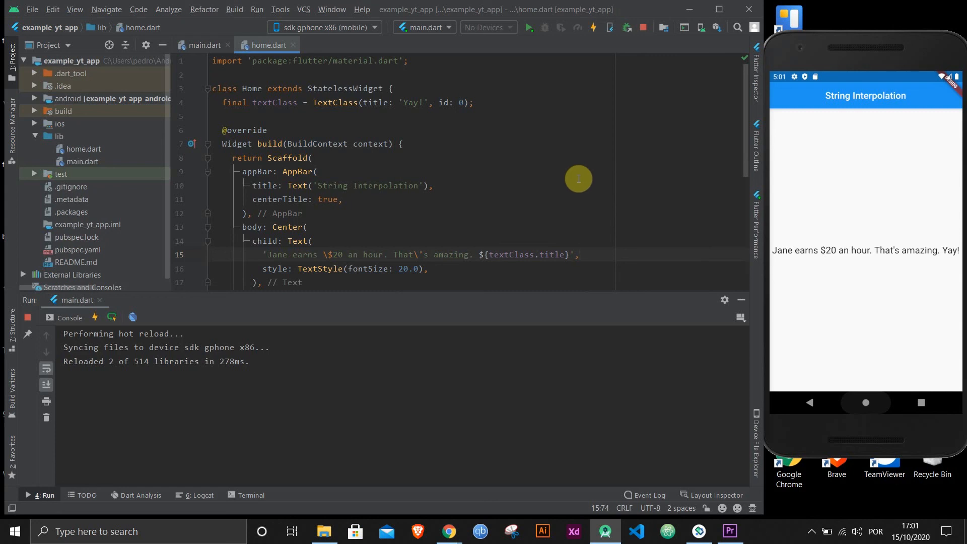